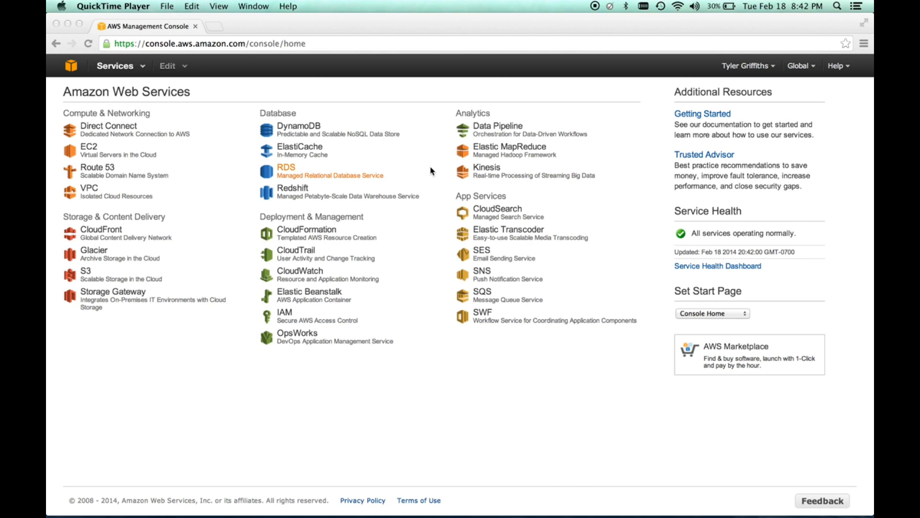
mouse_move(461, 398)
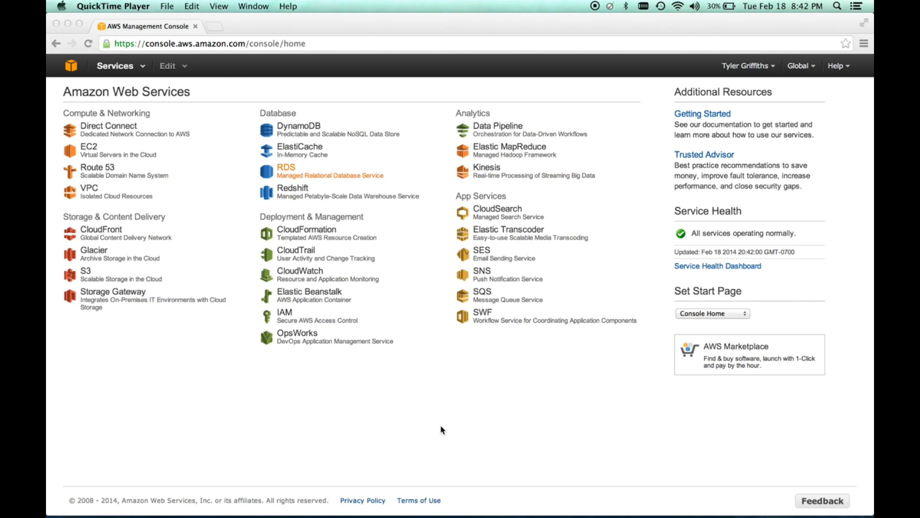
mouse_move(376, 310)
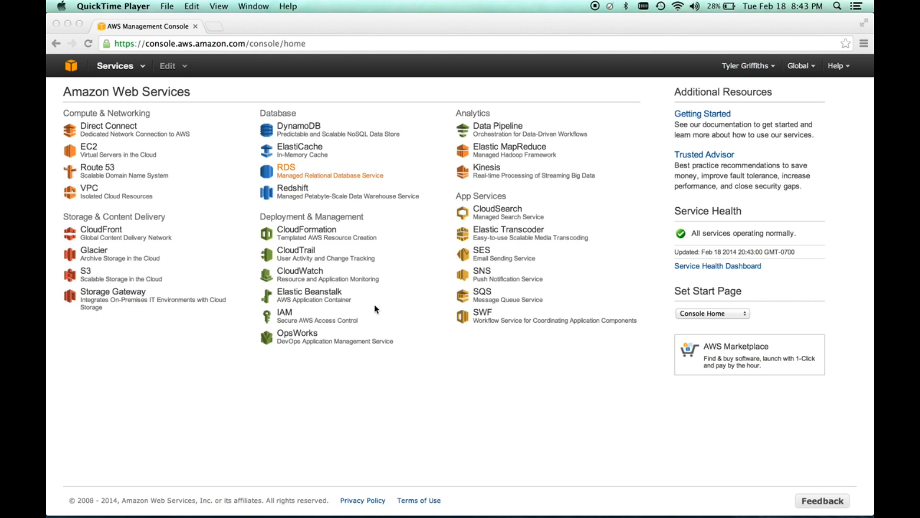
mouse_move(371, 323)
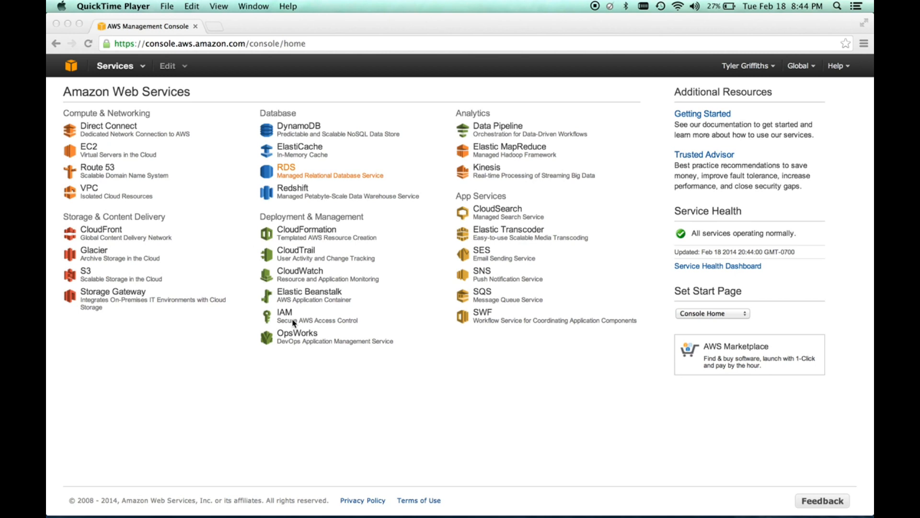
mouse_move(359, 396)
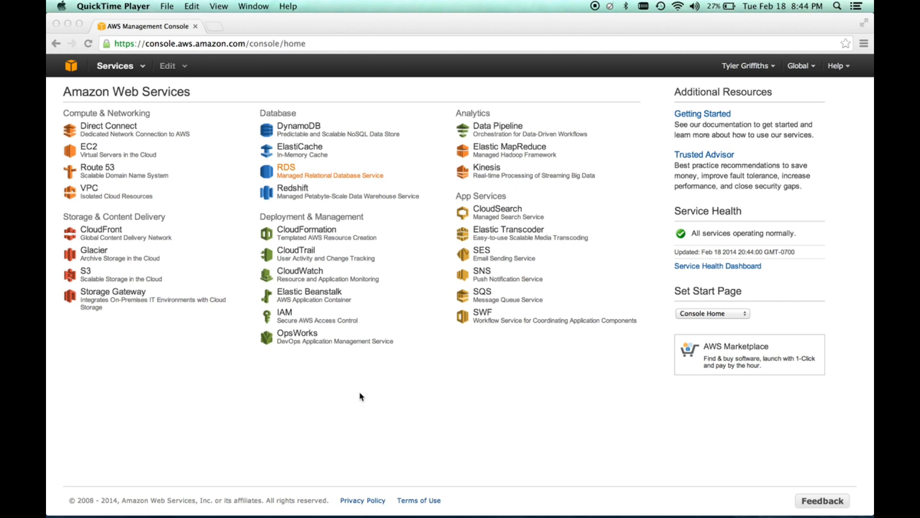
mouse_move(401, 326)
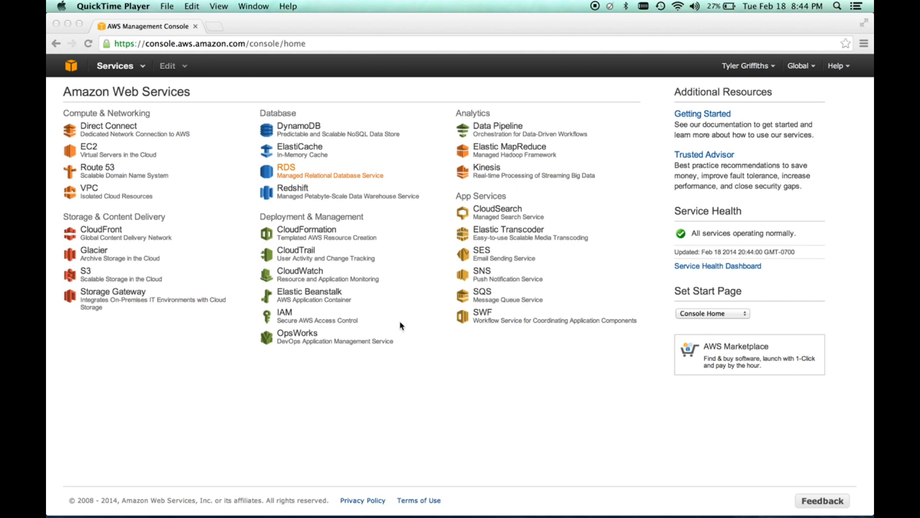
mouse_move(397, 322)
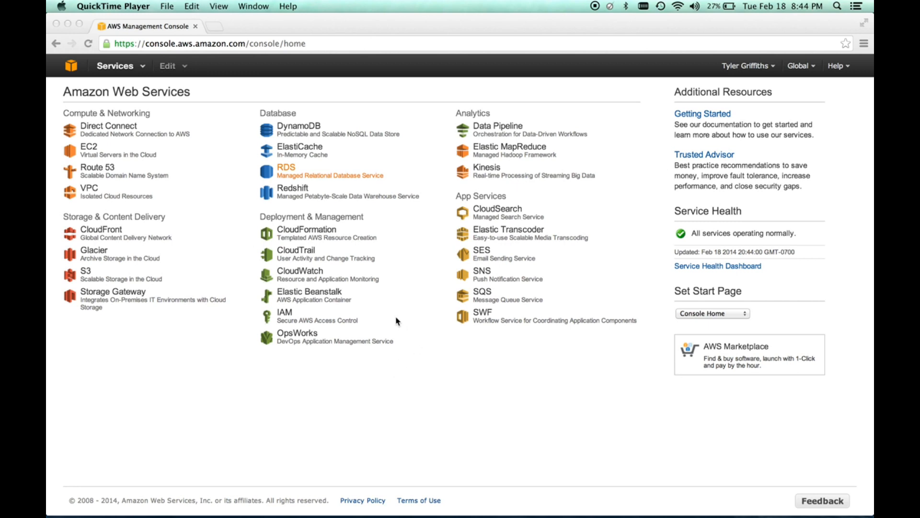
mouse_move(278, 320)
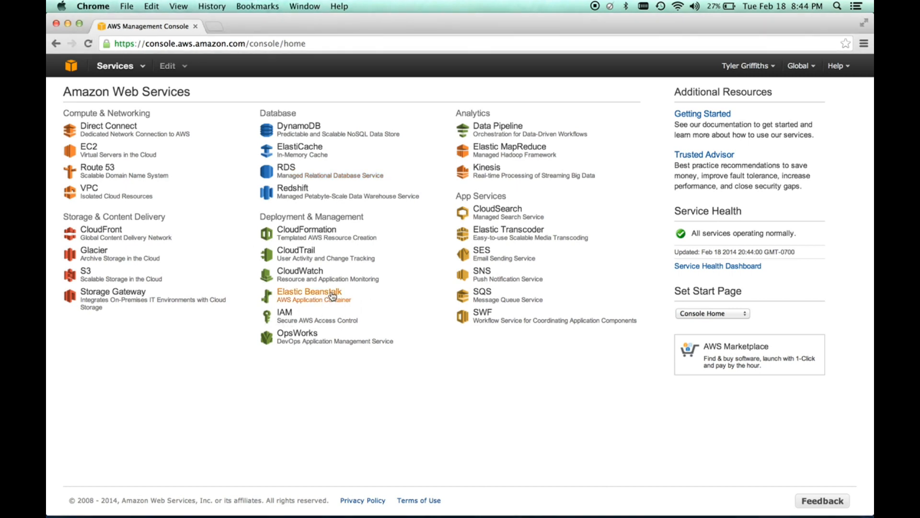
Go to the Elastic Beanstalk service and dismiss the reminder notification.
left_click(309, 291)
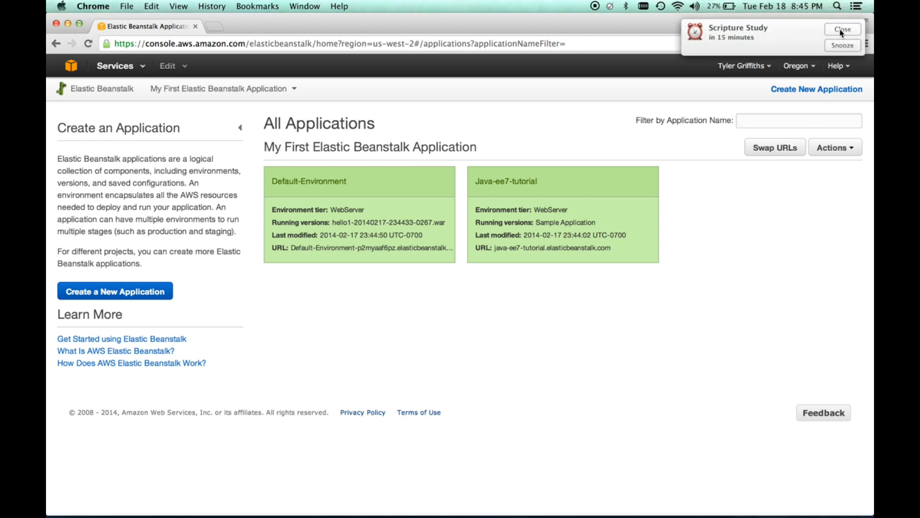
left_click(842, 30)
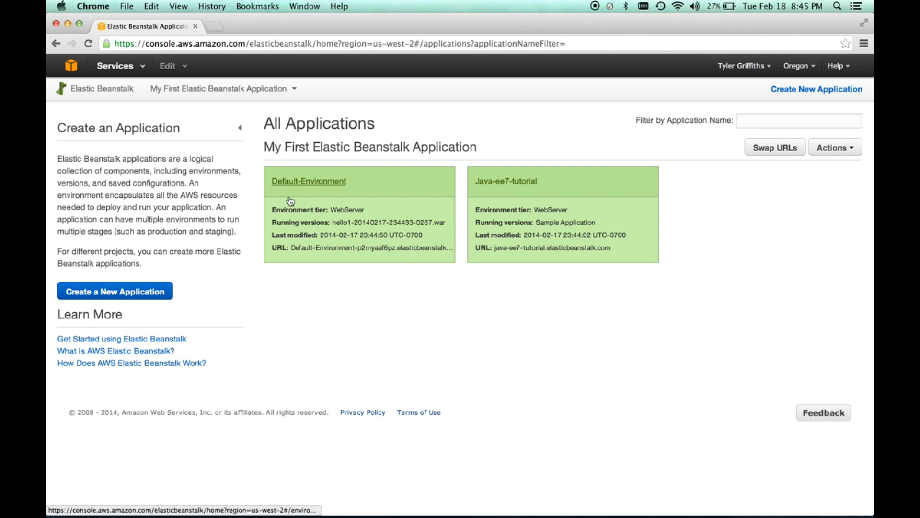
mouse_move(596, 215)
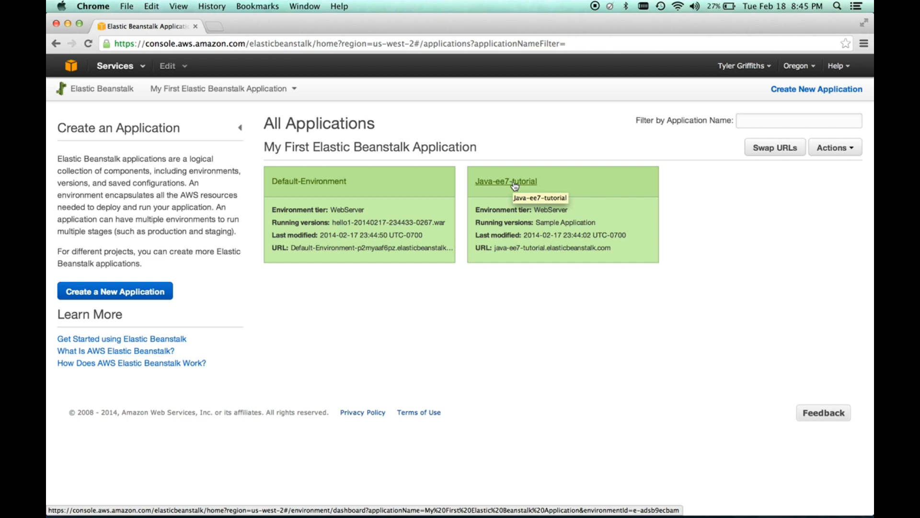
Enter the Java-ee7-tutorial environment from the applications overview.
left_click(505, 181)
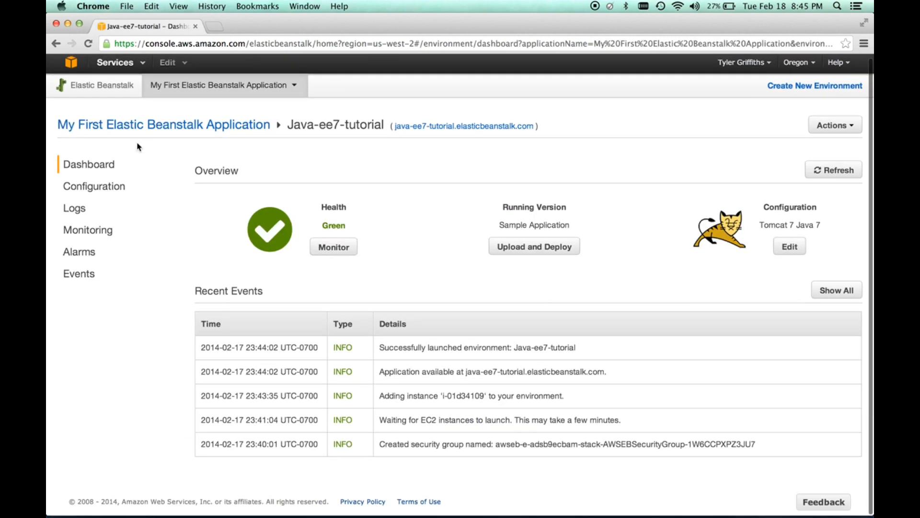
mouse_move(546, 291)
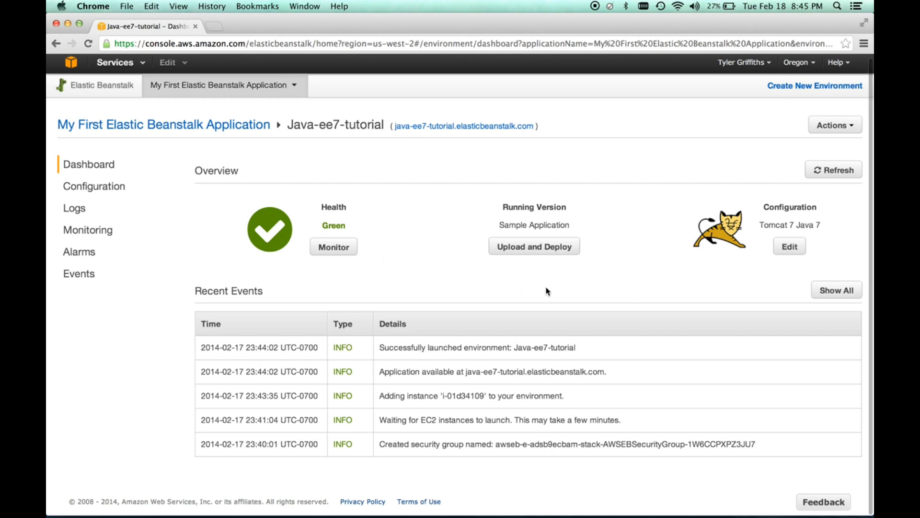
mouse_move(742, 255)
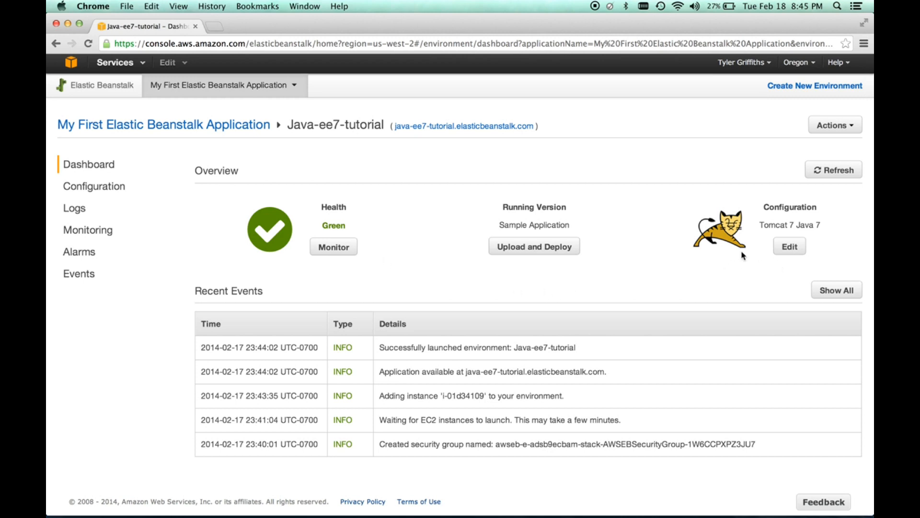
mouse_move(785, 234)
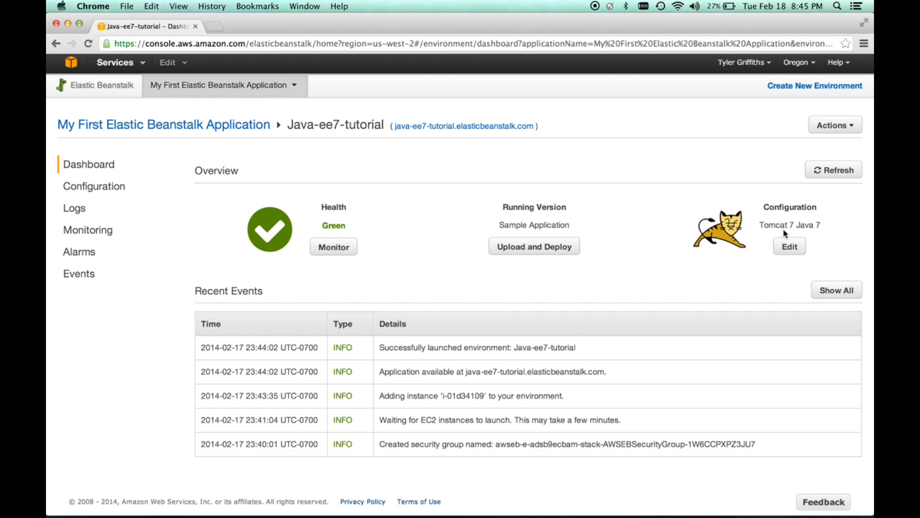
mouse_move(480, 276)
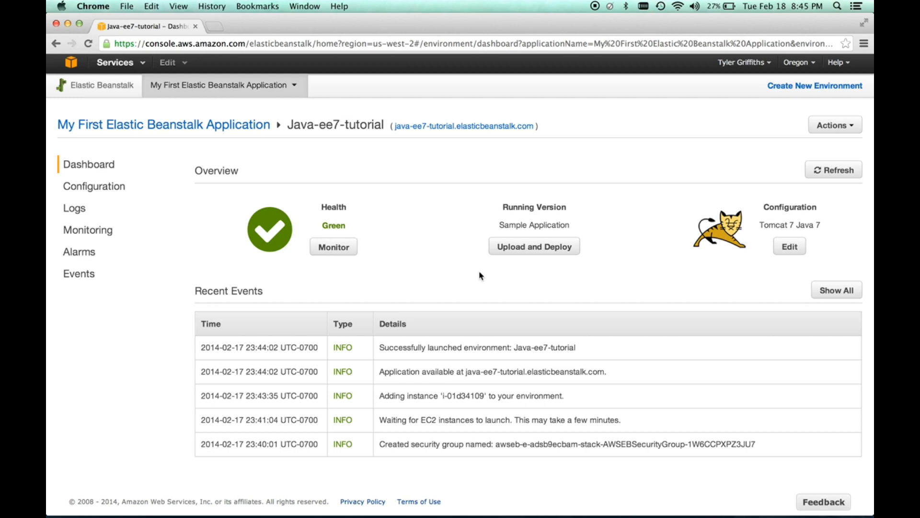
mouse_move(157, 234)
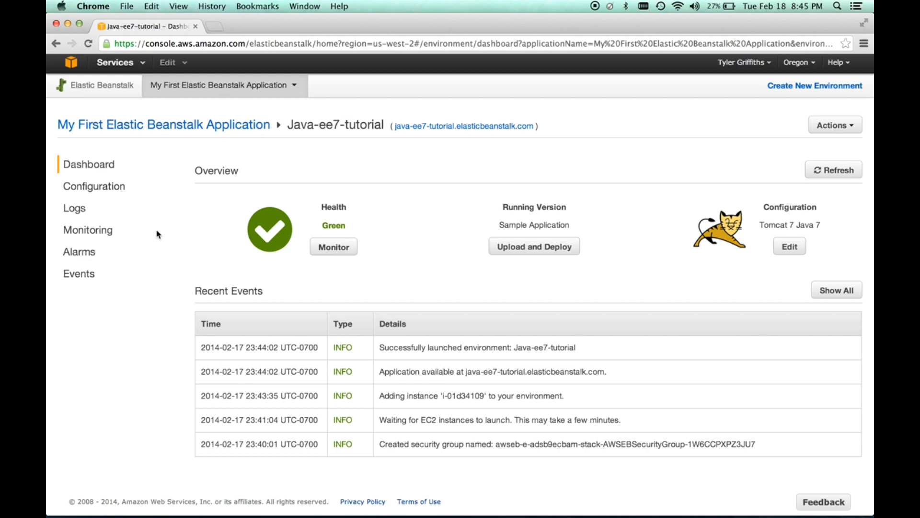
Show the Java-ee7-tutorial Configuration page with its single-instance t1.micro web tier.
left_click(94, 186)
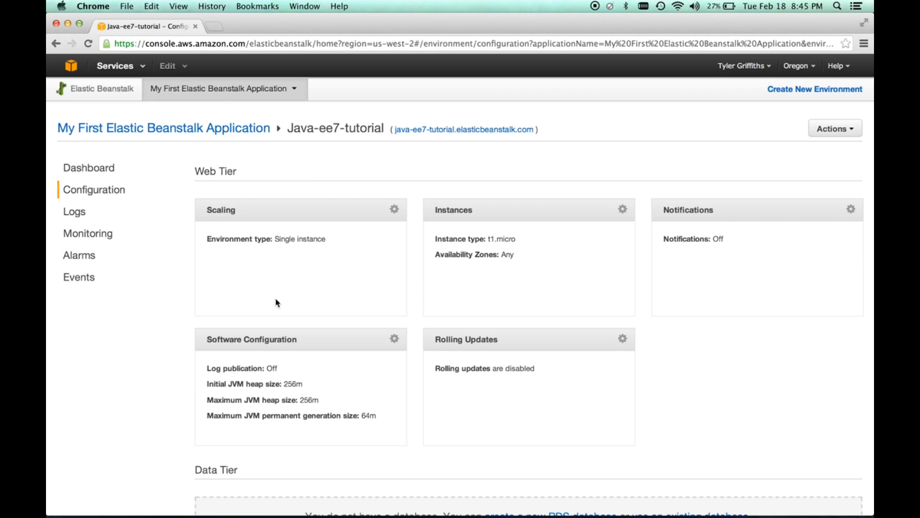
mouse_move(238, 251)
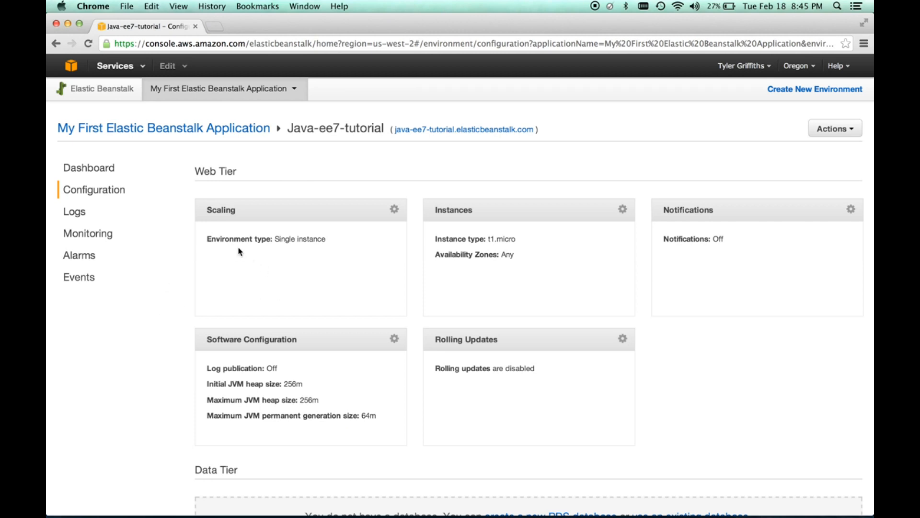
mouse_move(333, 246)
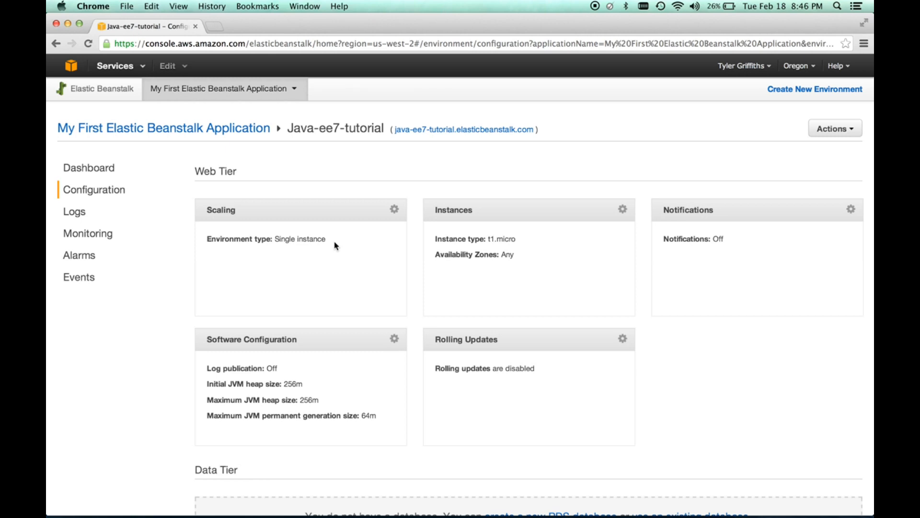
mouse_move(170, 236)
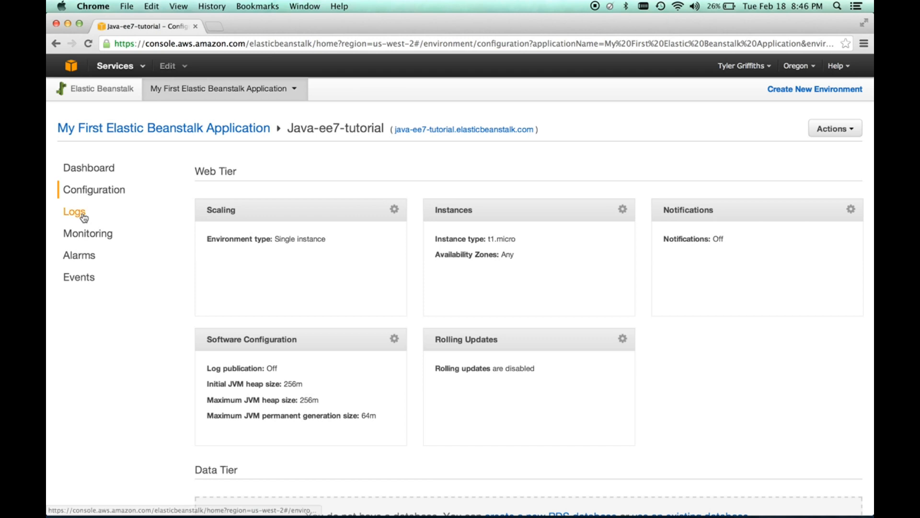
View the Monitoring page with CPU and network graphs, then return to the dashboard.
left_click(88, 233)
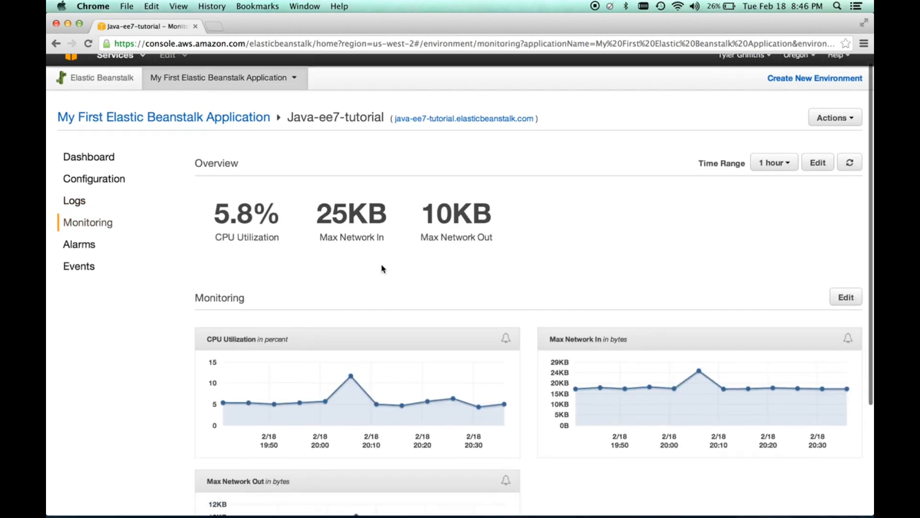
scroll("down", 3)
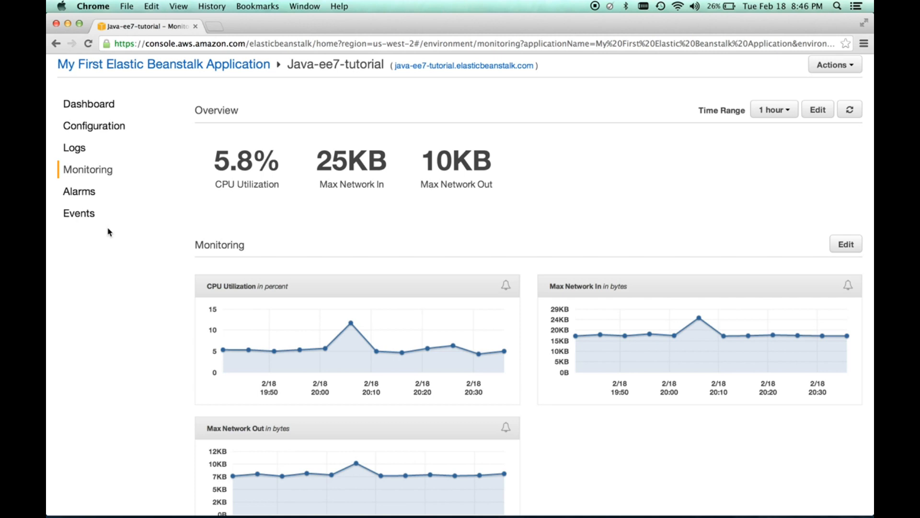
mouse_move(233, 205)
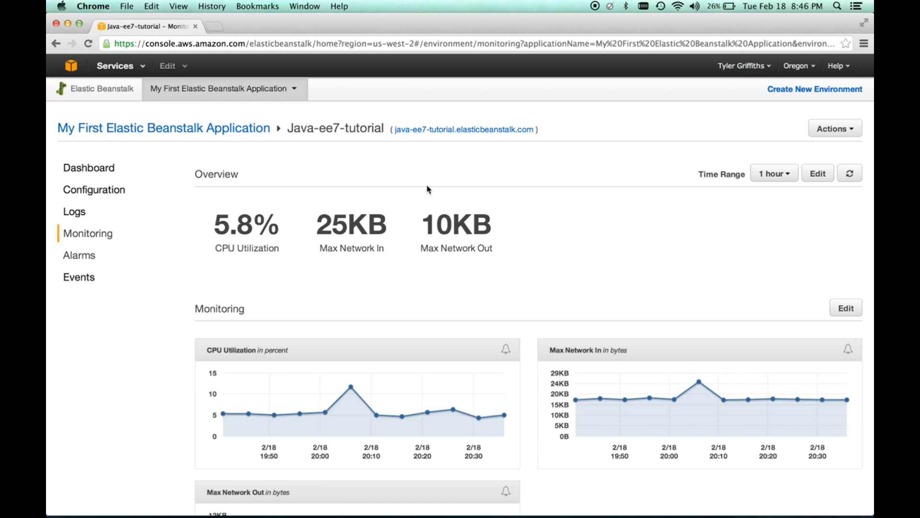
mouse_move(479, 159)
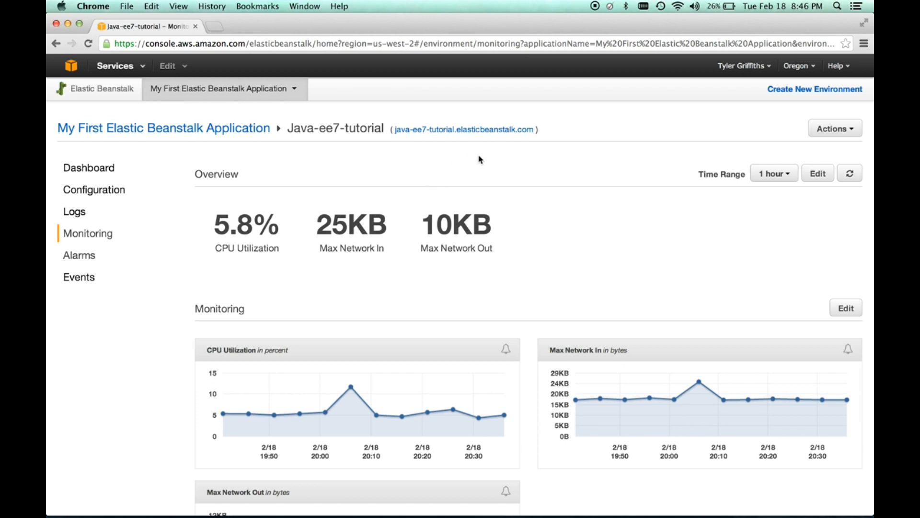
left_click(89, 167)
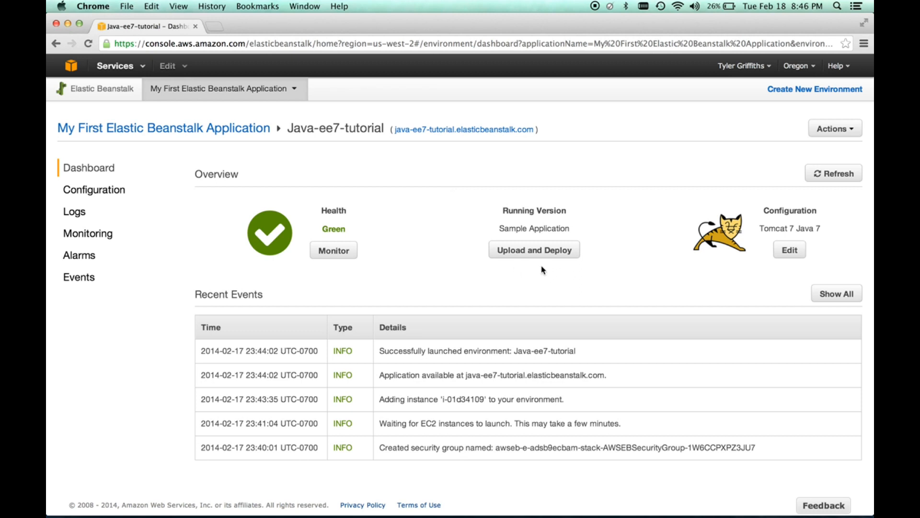
mouse_move(451, 277)
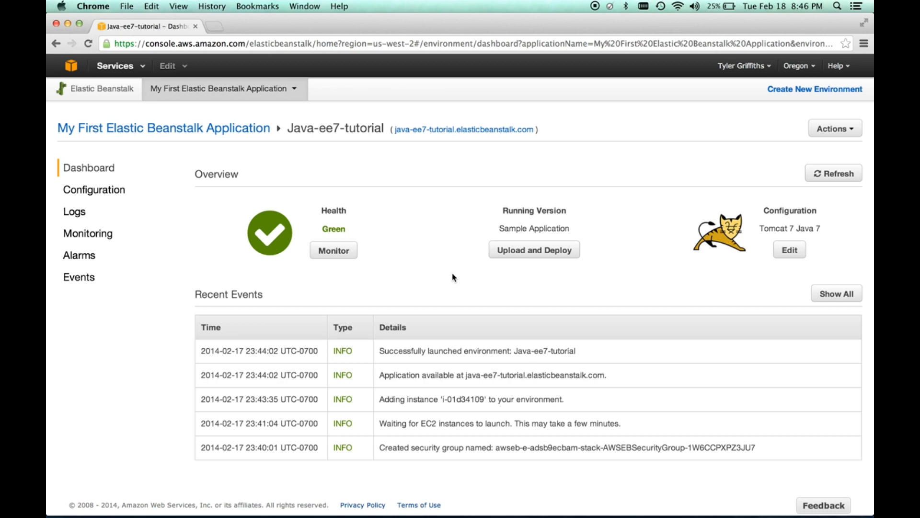
mouse_move(600, 180)
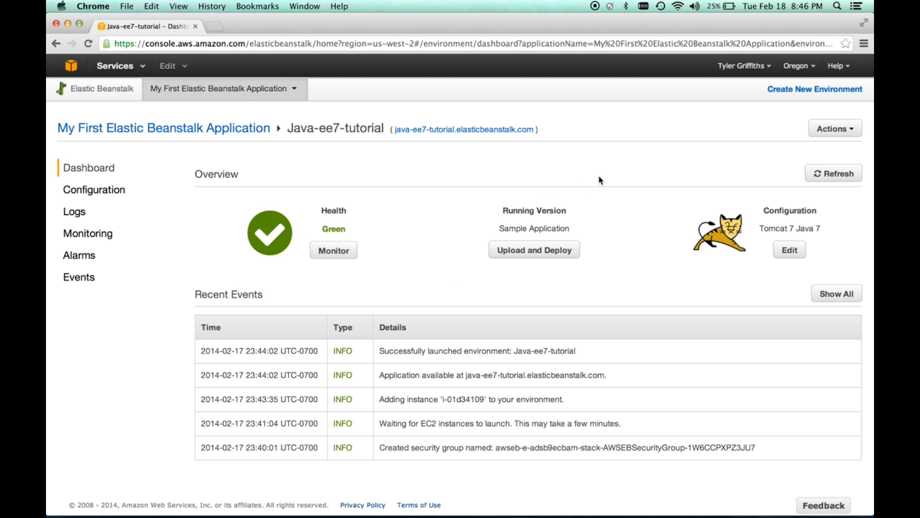
Launch the Create New Environment wizard from the environment dashboard.
left_click(834, 127)
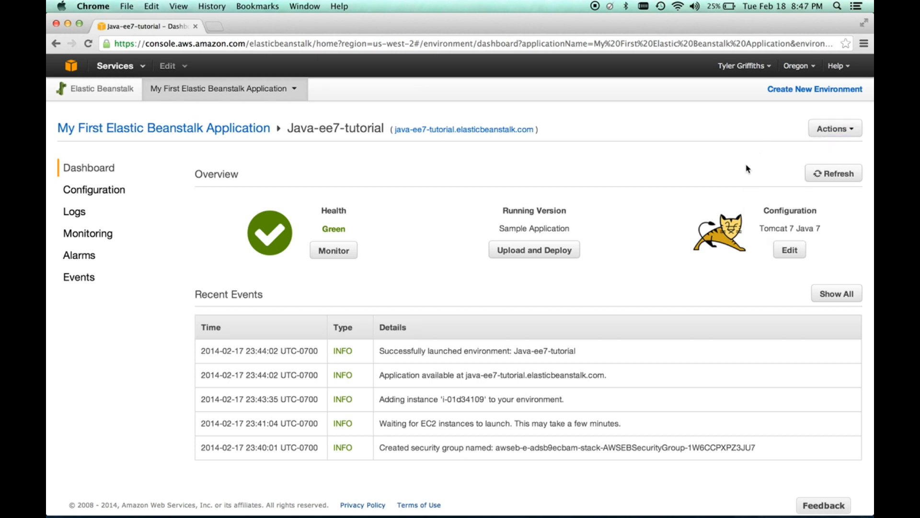
mouse_move(310, 187)
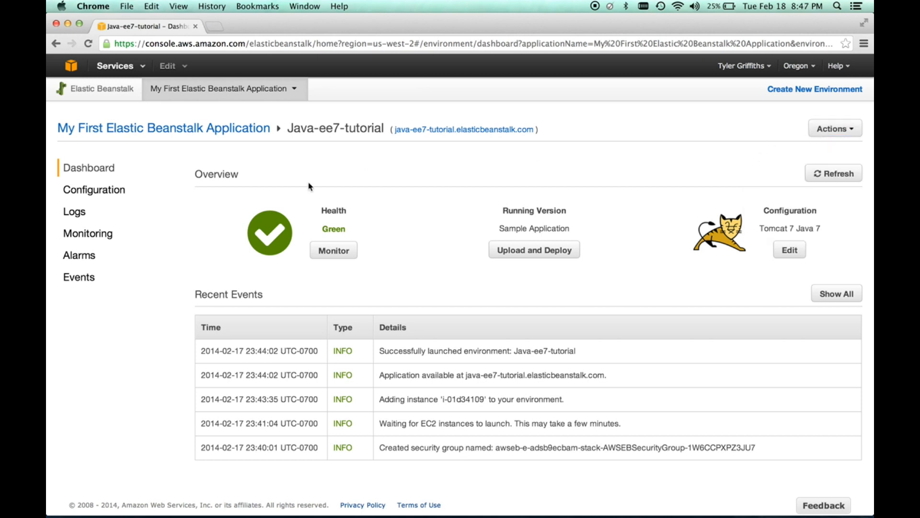
mouse_move(754, 106)
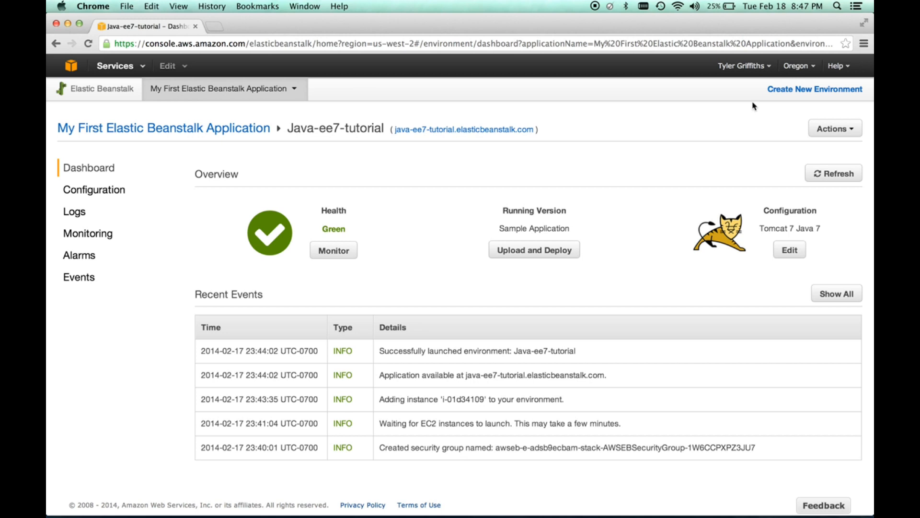
left_click(815, 88)
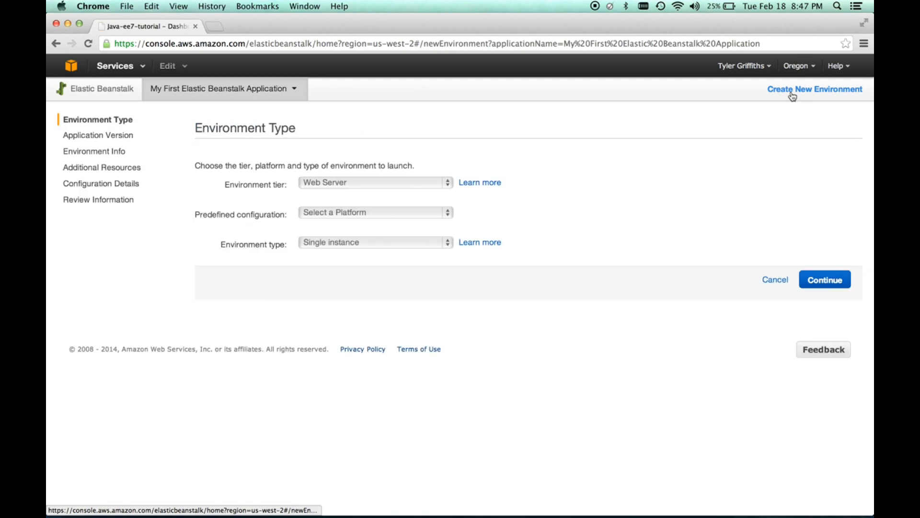
Choose the Tomcat predefined configuration and keep Load balancing, autoscaling as environment type.
left_click(815, 88)
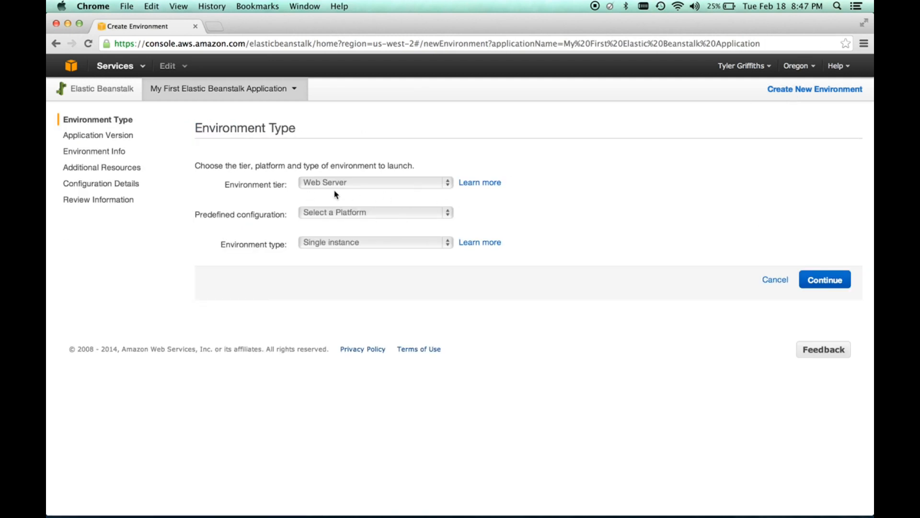
left_click(375, 212)
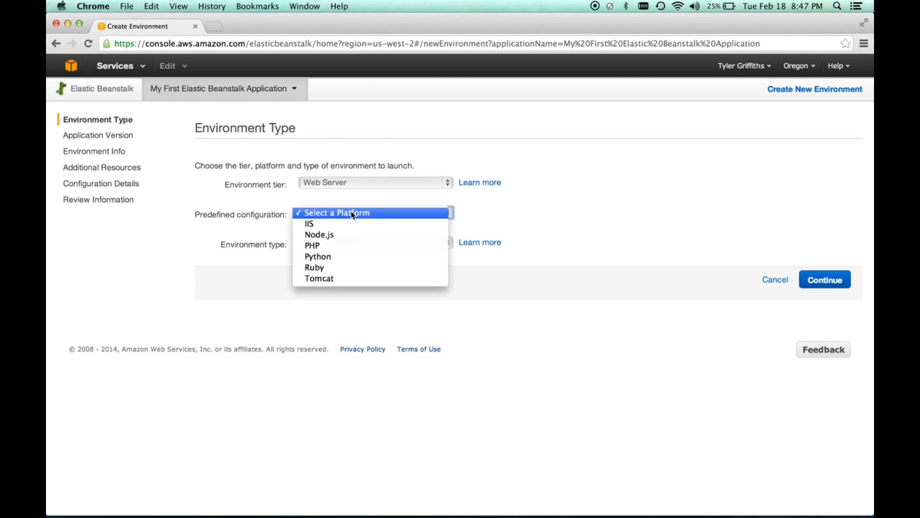
mouse_move(351, 223)
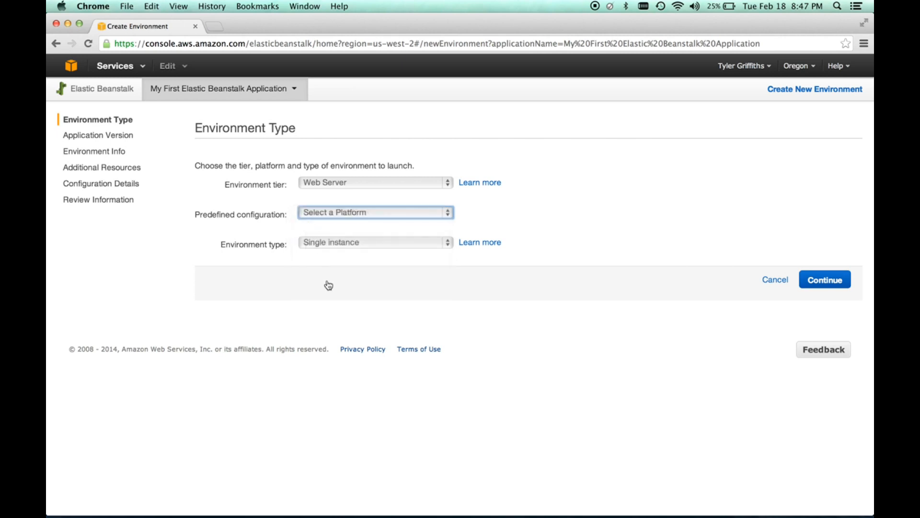
left_click(376, 213)
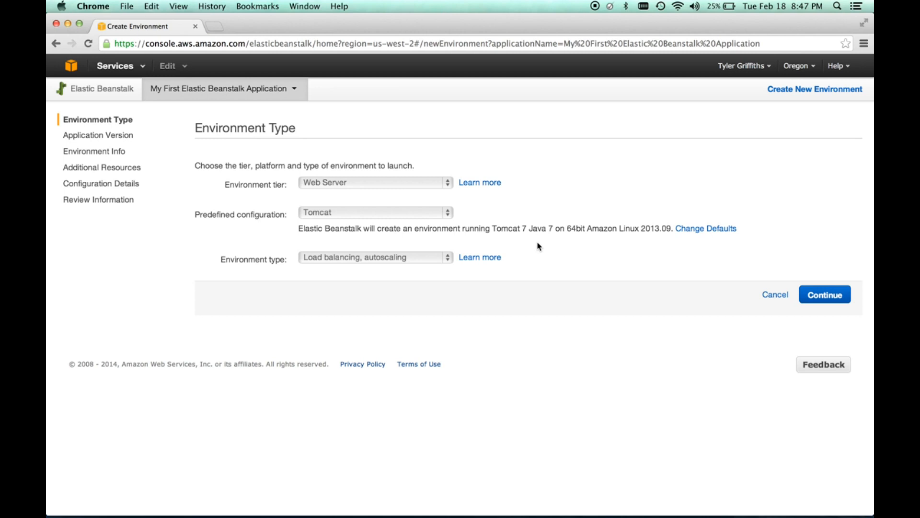
mouse_move(470, 242)
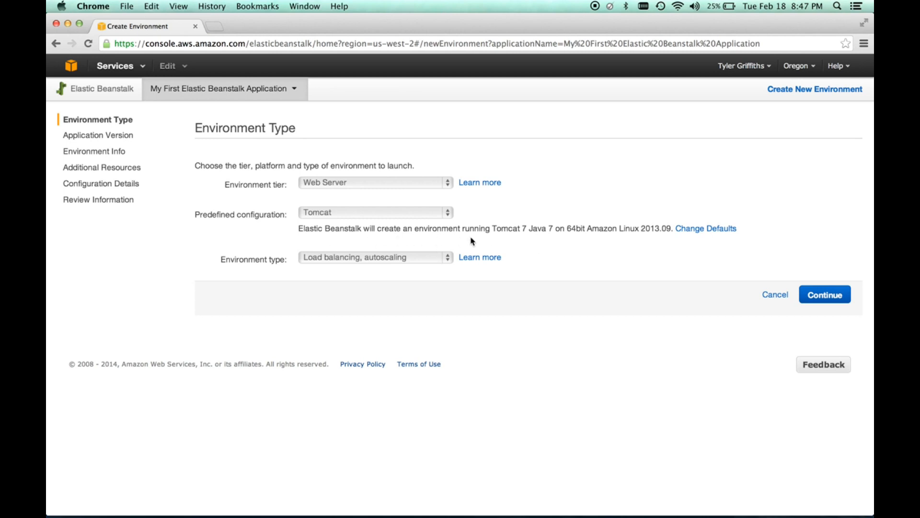
mouse_move(537, 242)
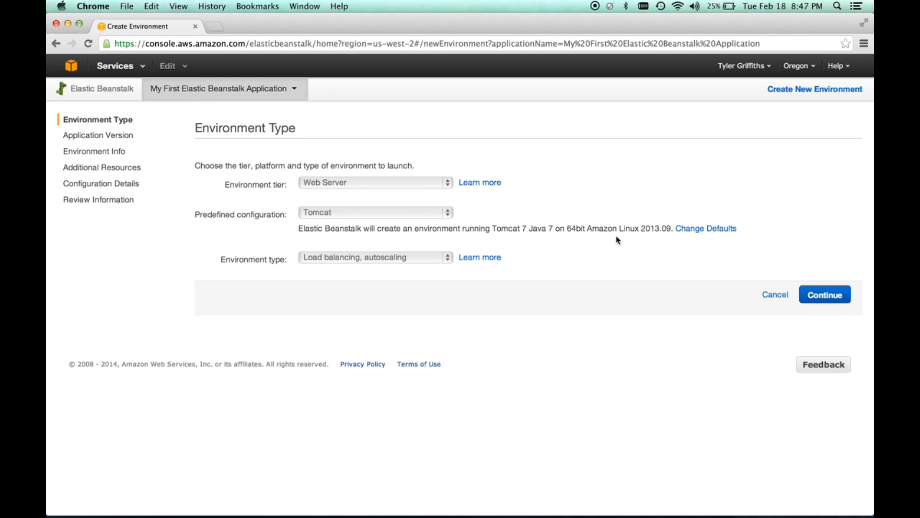
mouse_move(606, 266)
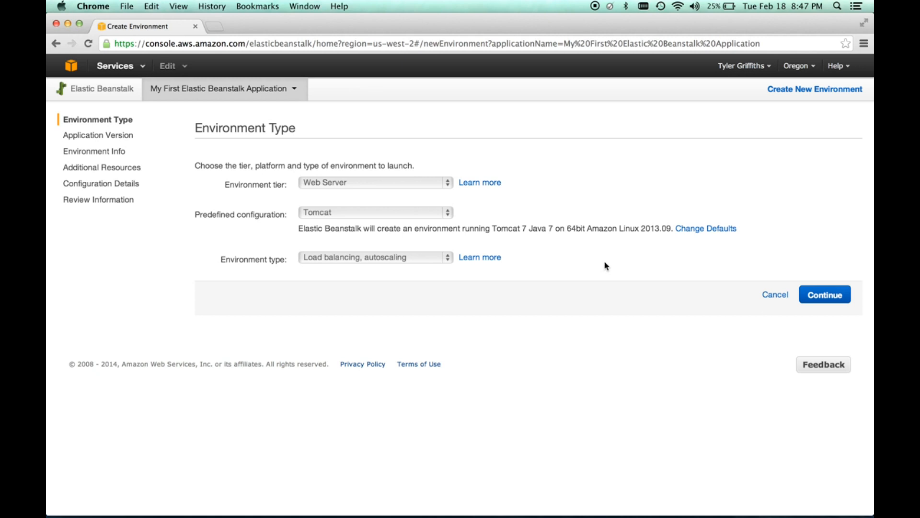
mouse_move(368, 271)
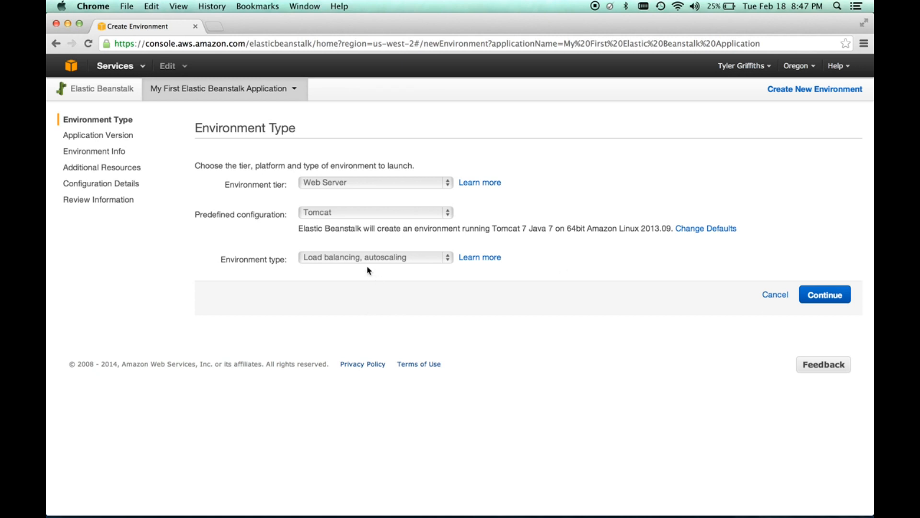
mouse_move(338, 275)
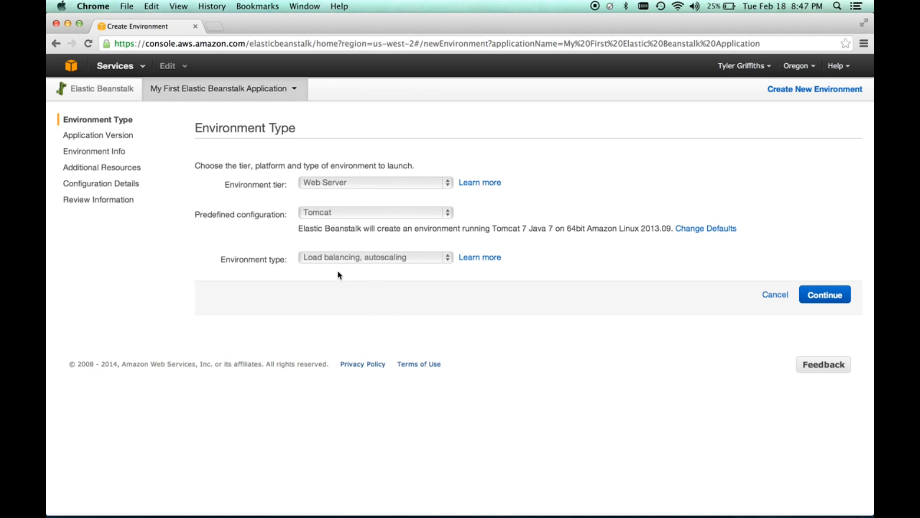
mouse_move(411, 261)
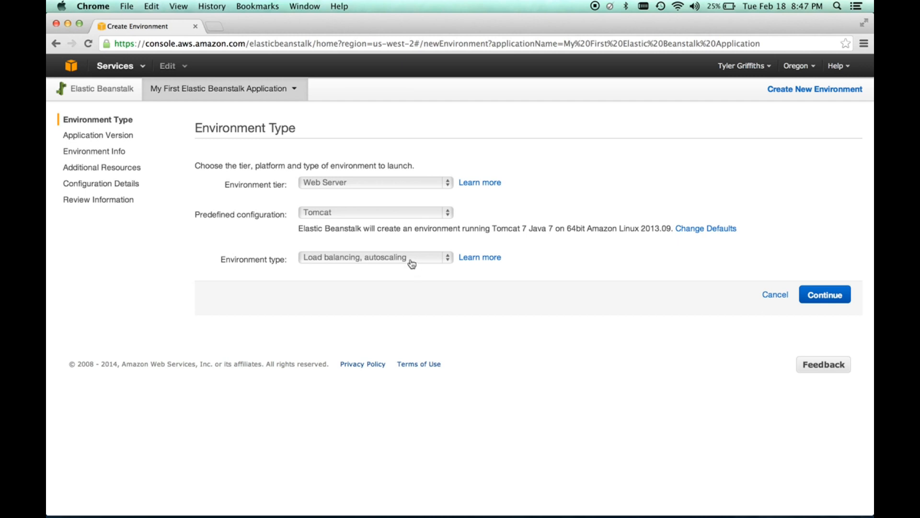
left_click(375, 257)
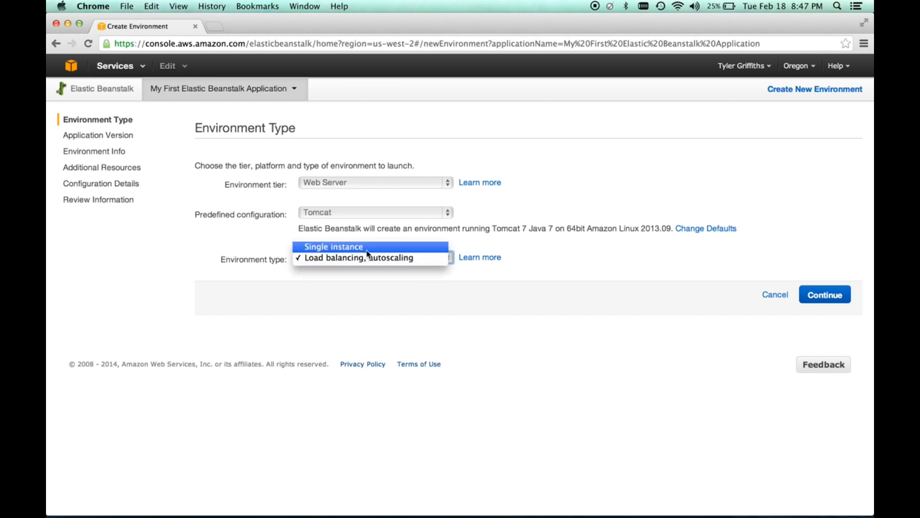
mouse_move(394, 246)
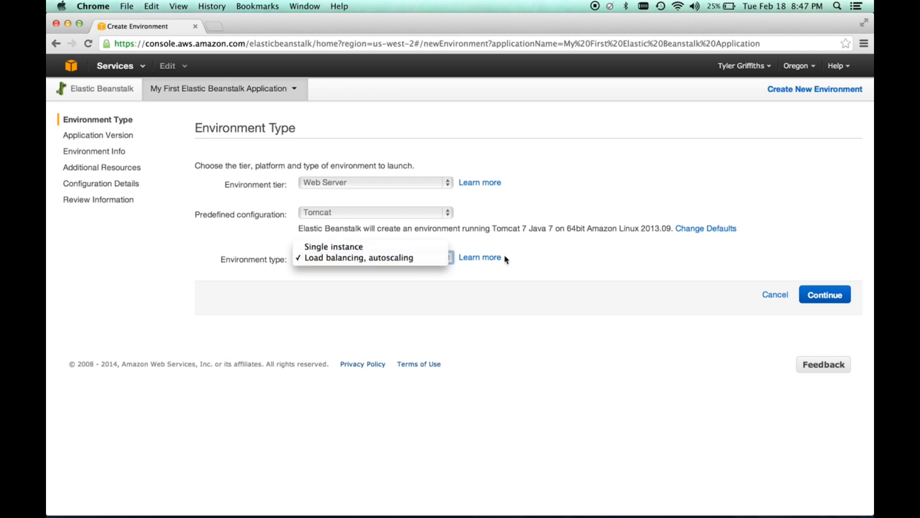
left_click(356, 257)
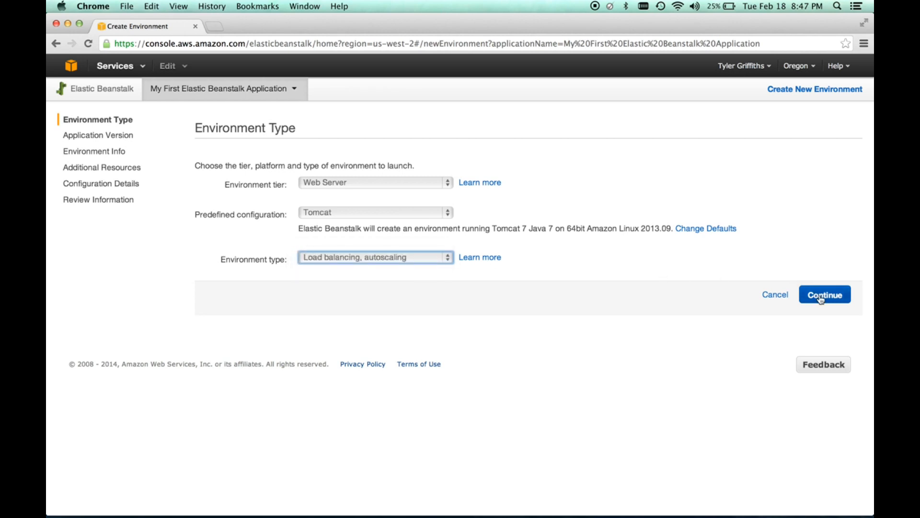
Continue to Application Version and select Sample Application as the existing version.
left_click(824, 294)
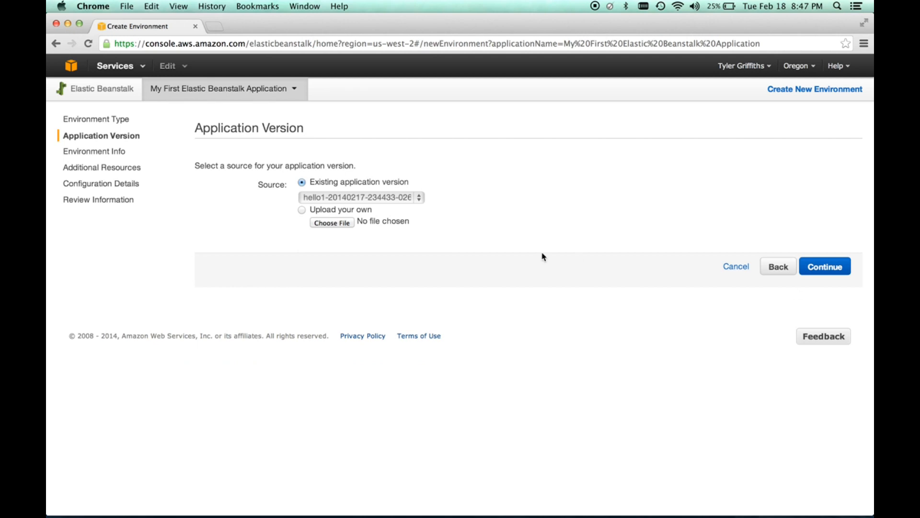
mouse_move(394, 205)
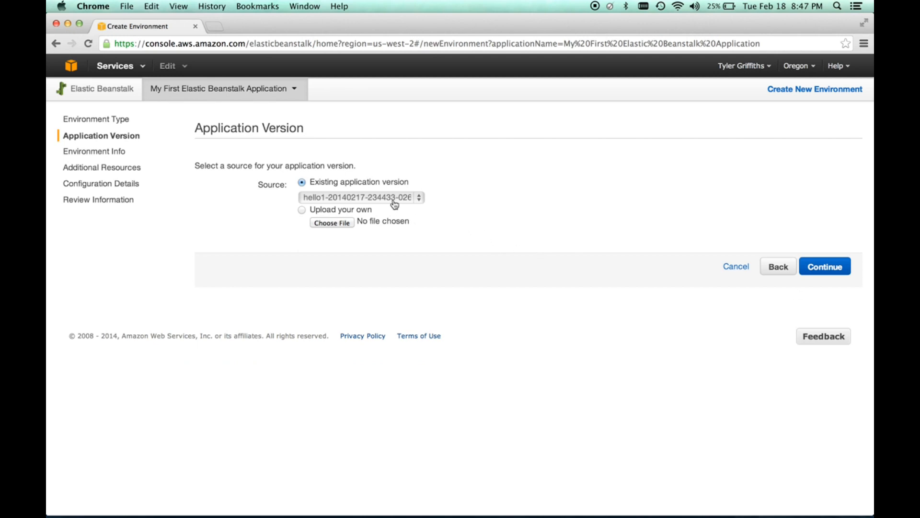
left_click(361, 196)
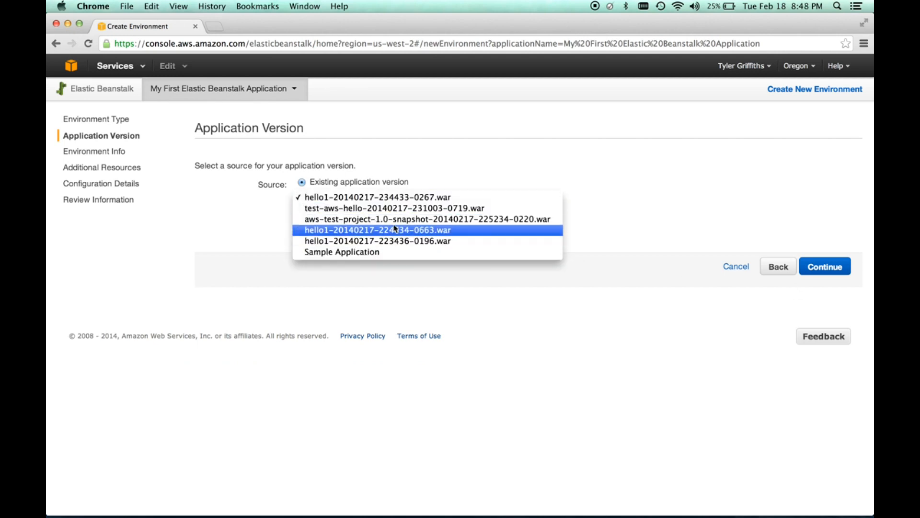
left_click(378, 197)
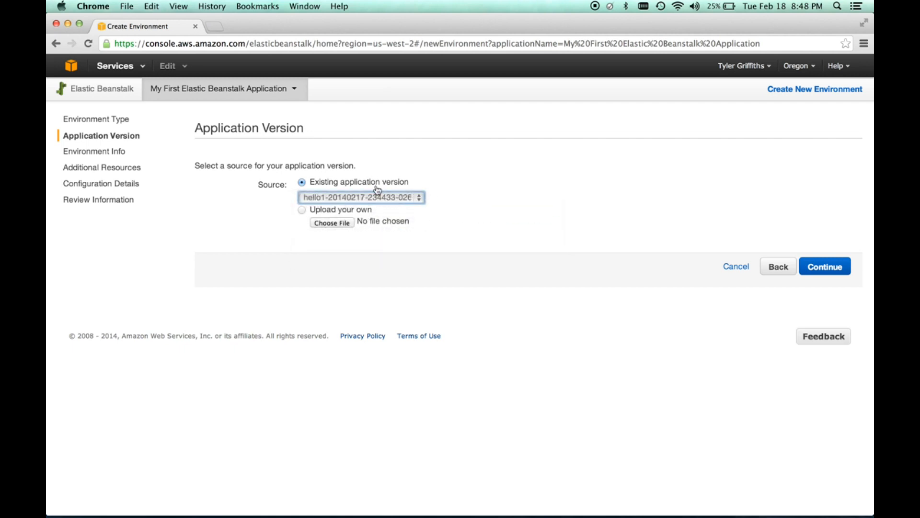
left_click(361, 197)
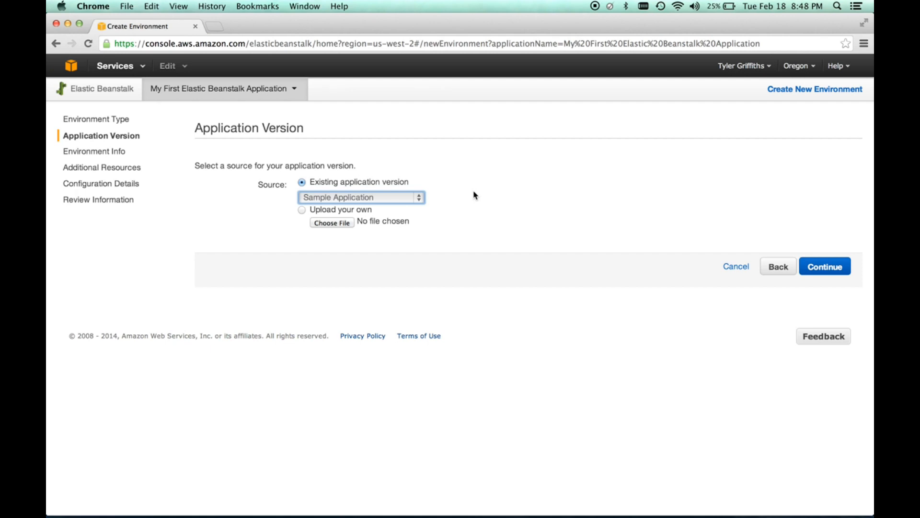
mouse_move(537, 211)
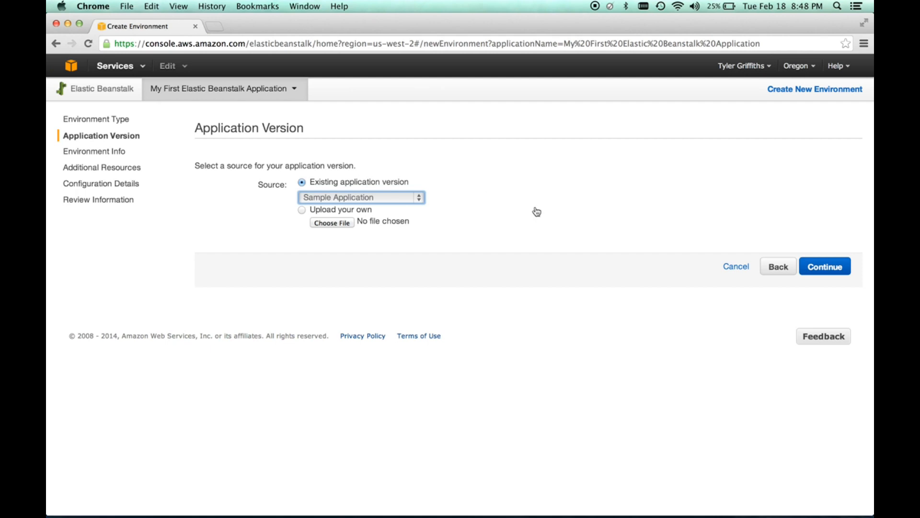
mouse_move(790, 220)
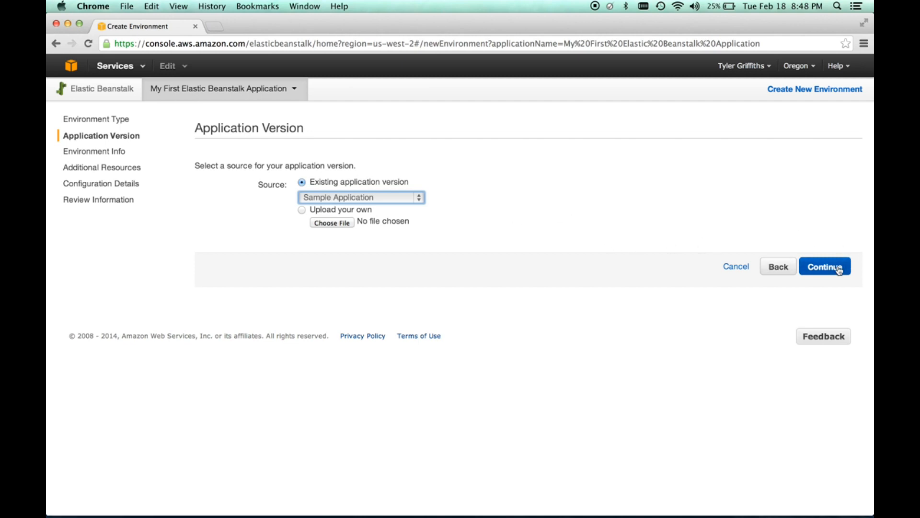
Continue to Environment Information and enter testjavaee7environment as the environment name.
left_click(824, 266)
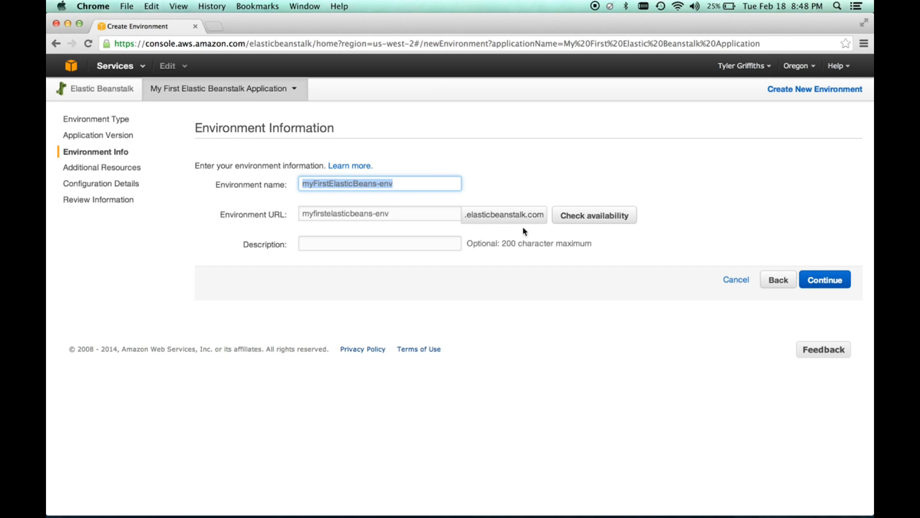
mouse_move(500, 214)
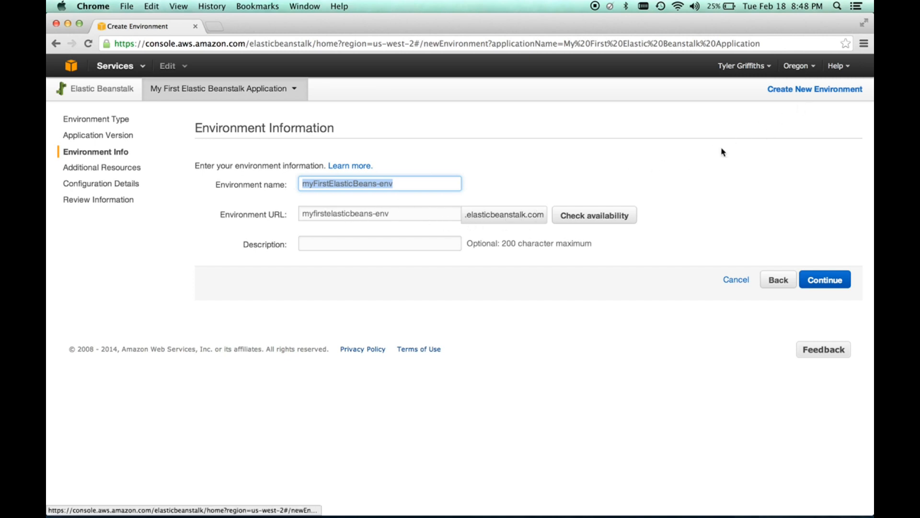
mouse_move(568, 187)
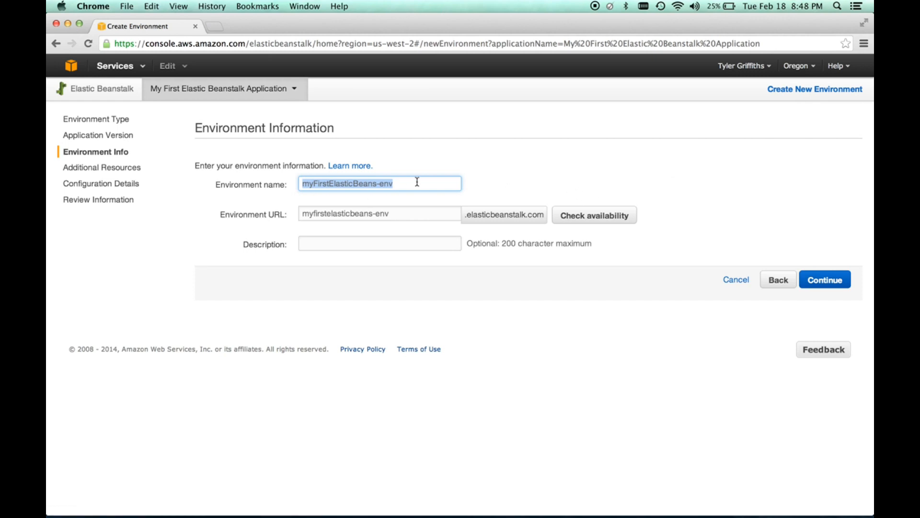
type("test")
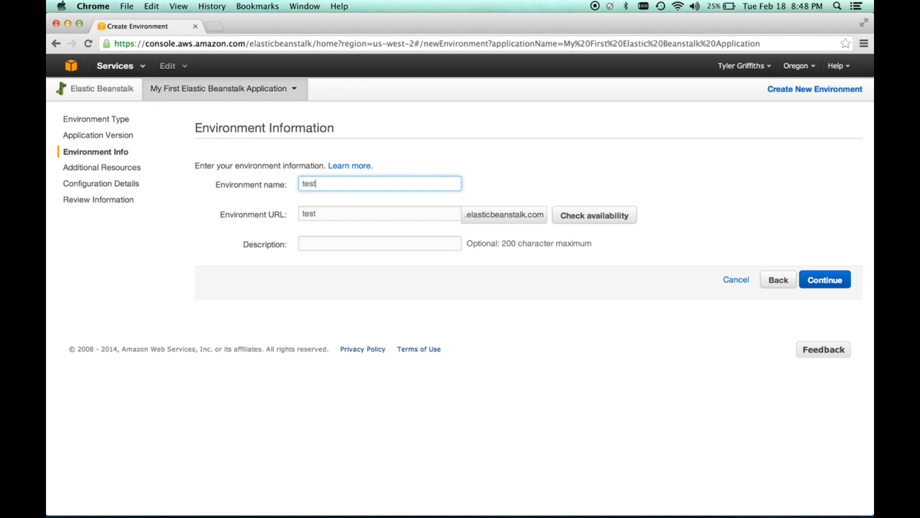
type("-jav")
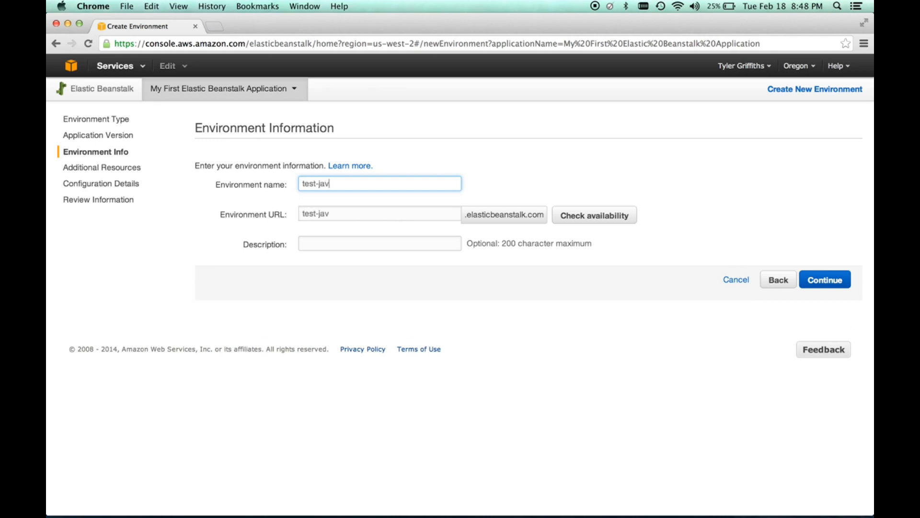
type("a7-ee-environmen")
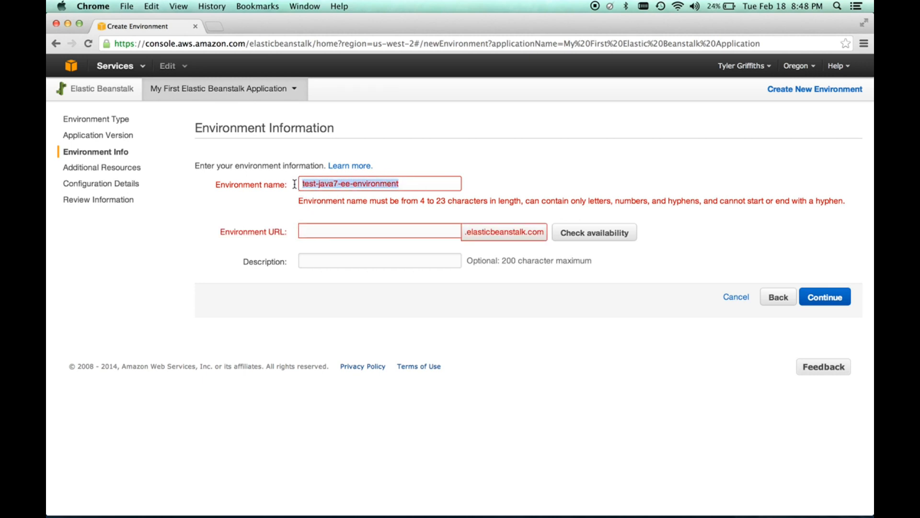
type("testjava")
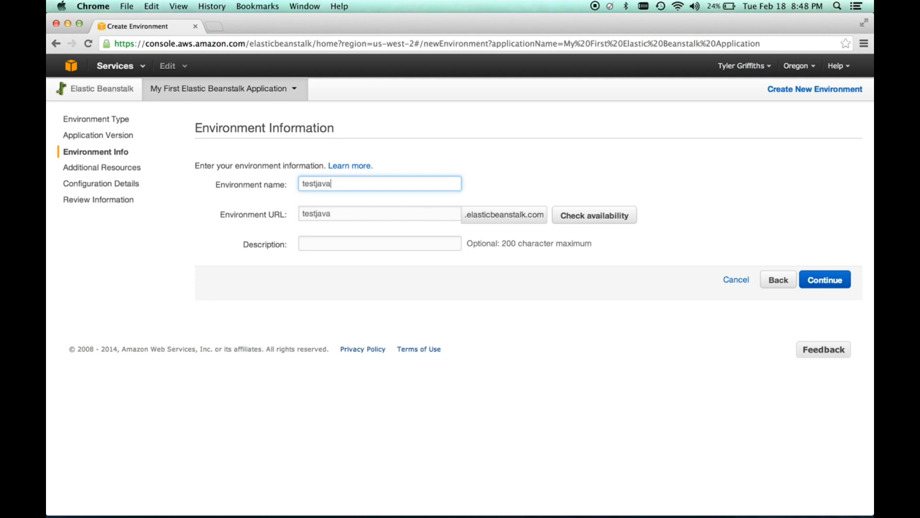
type("ee7")
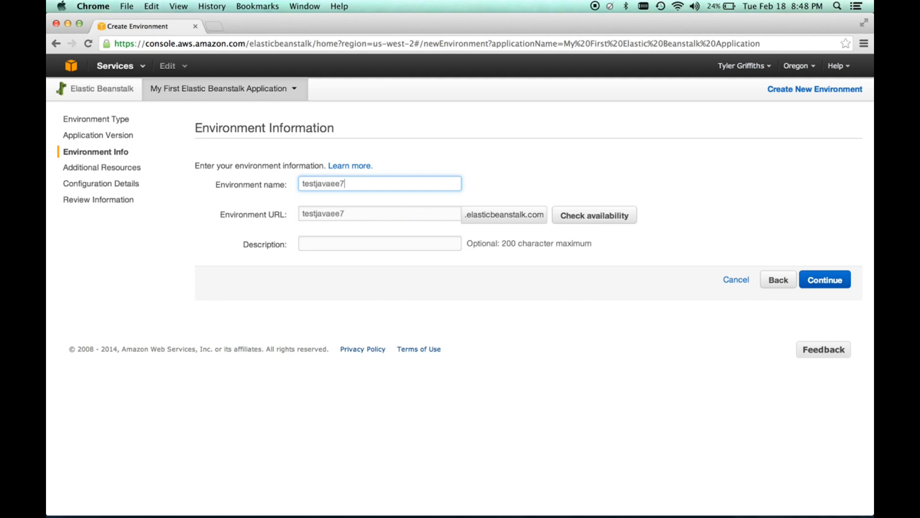
type("environment")
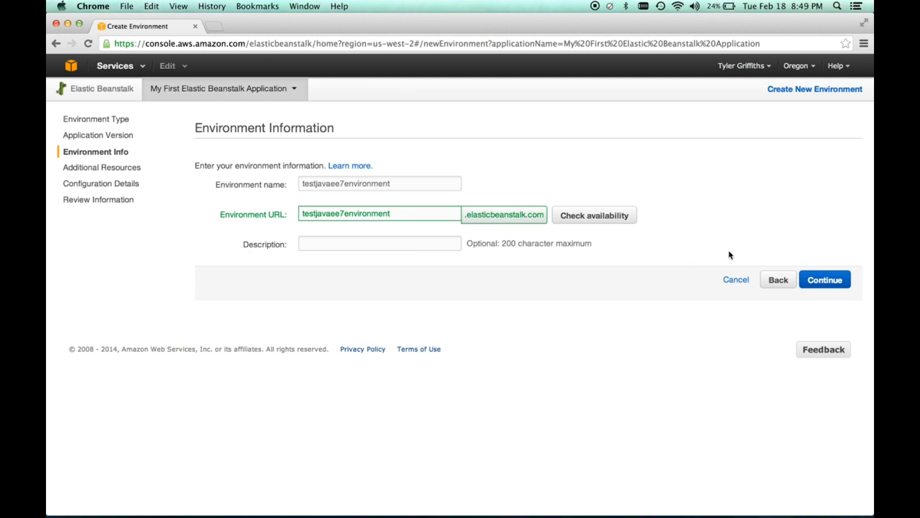
mouse_move(694, 256)
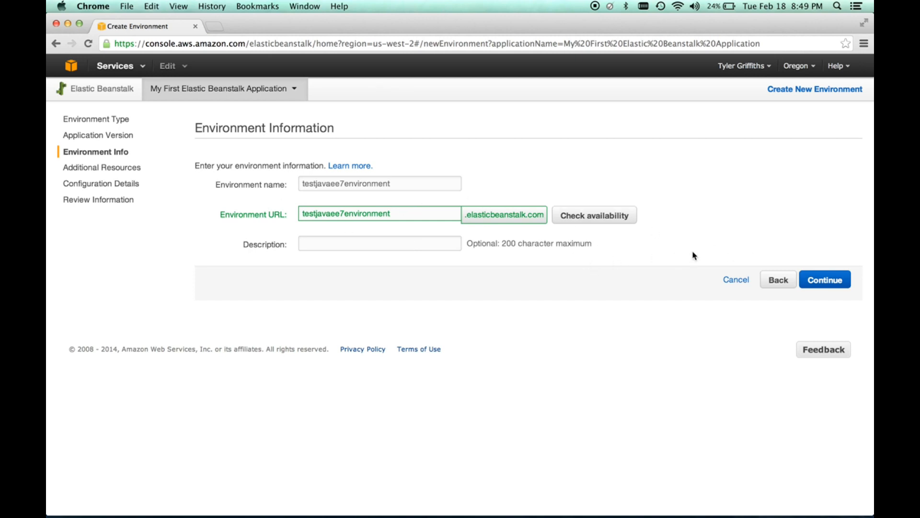
Submit the environment name and URL to reach Additional Resources, leaving RDS and VPC unchecked.
left_click(824, 279)
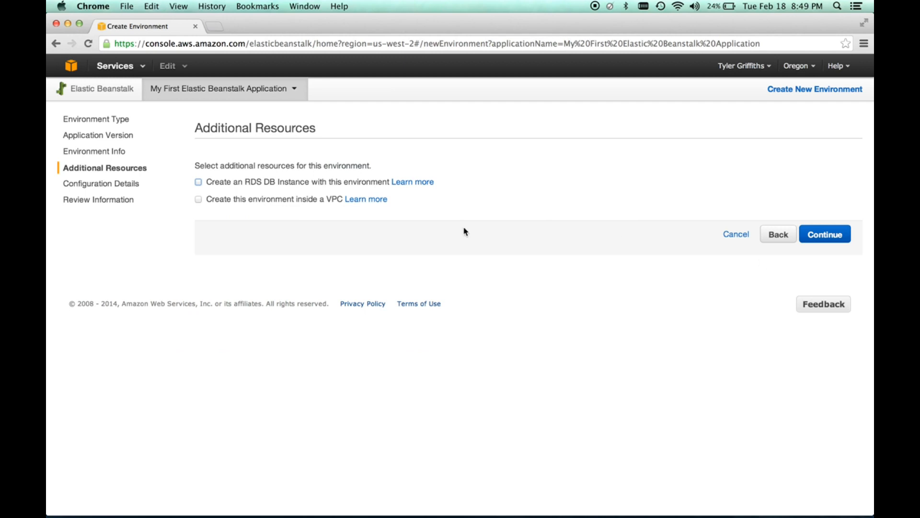
mouse_move(358, 228)
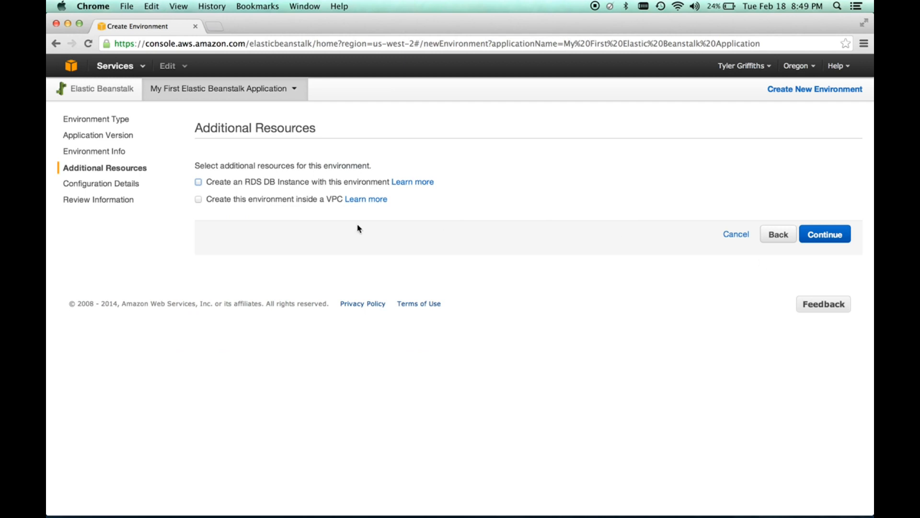
mouse_move(293, 197)
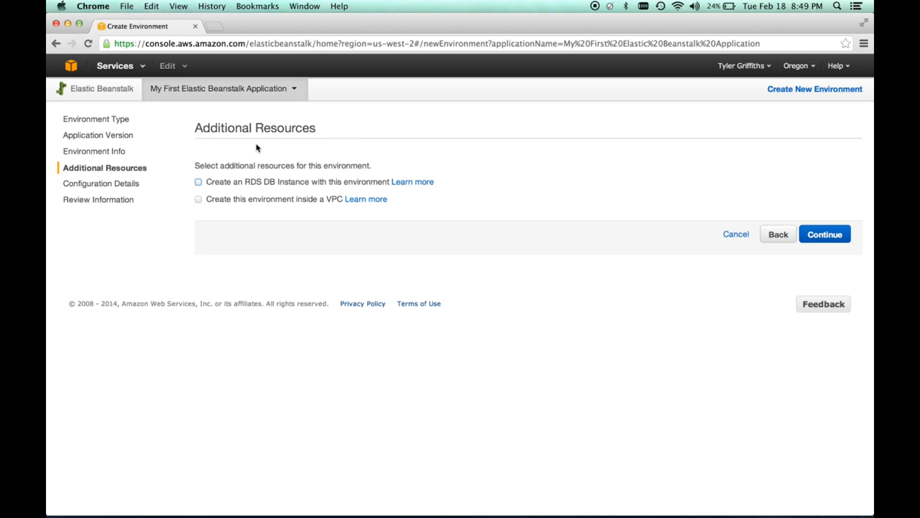
mouse_move(302, 182)
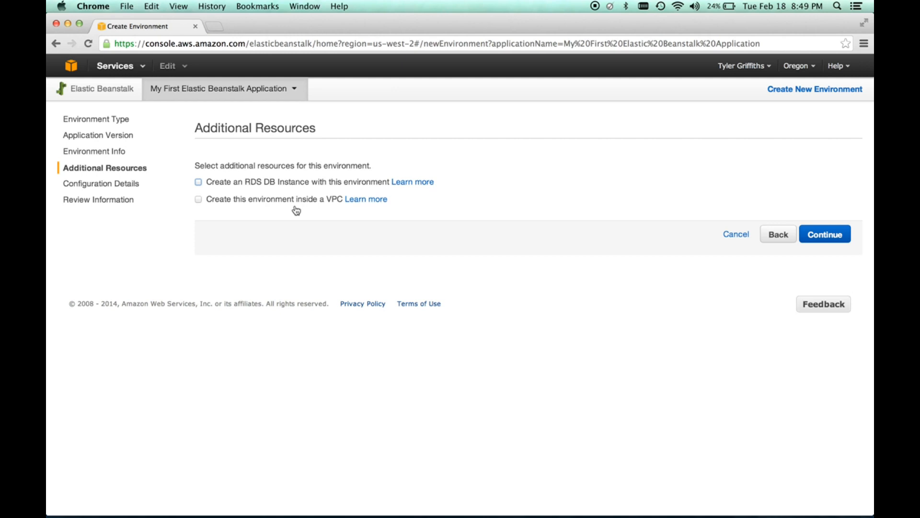
mouse_move(613, 218)
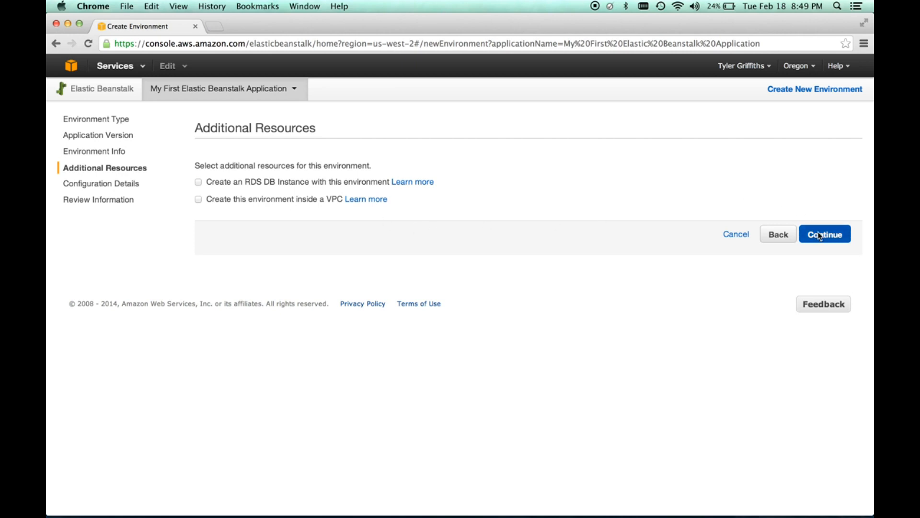
Continue to Configuration Details and review instance types, keeping t1.micro.
left_click(825, 233)
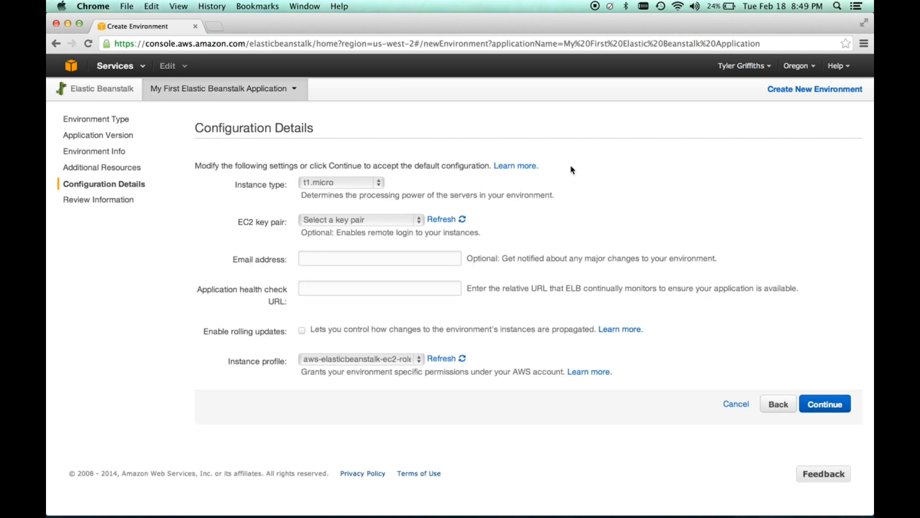
mouse_move(589, 187)
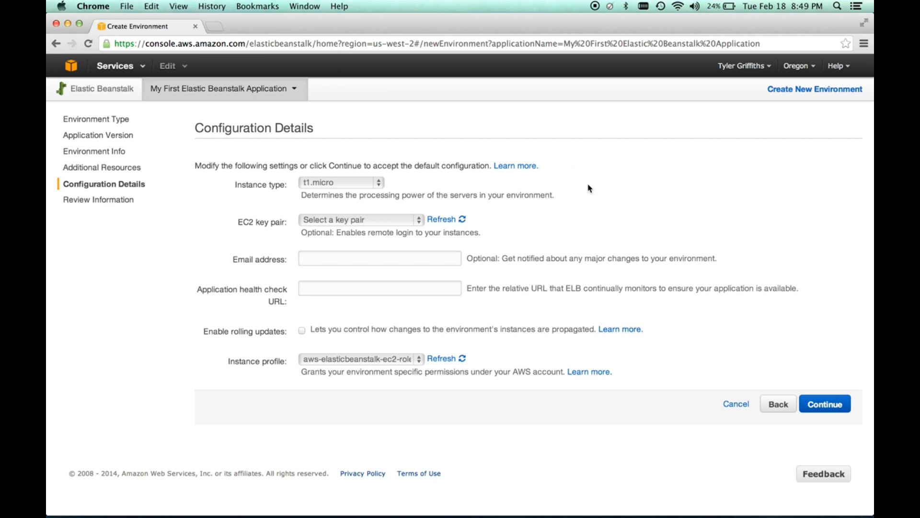
left_click(341, 184)
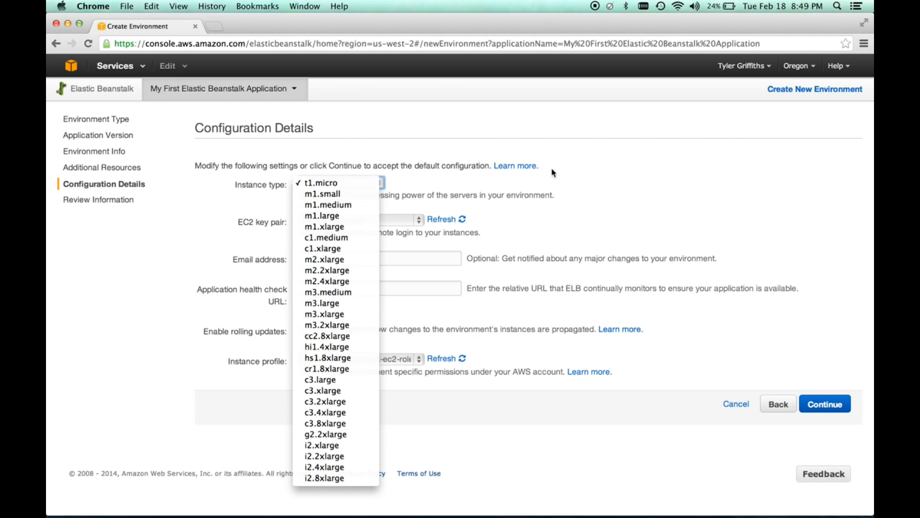
mouse_move(615, 189)
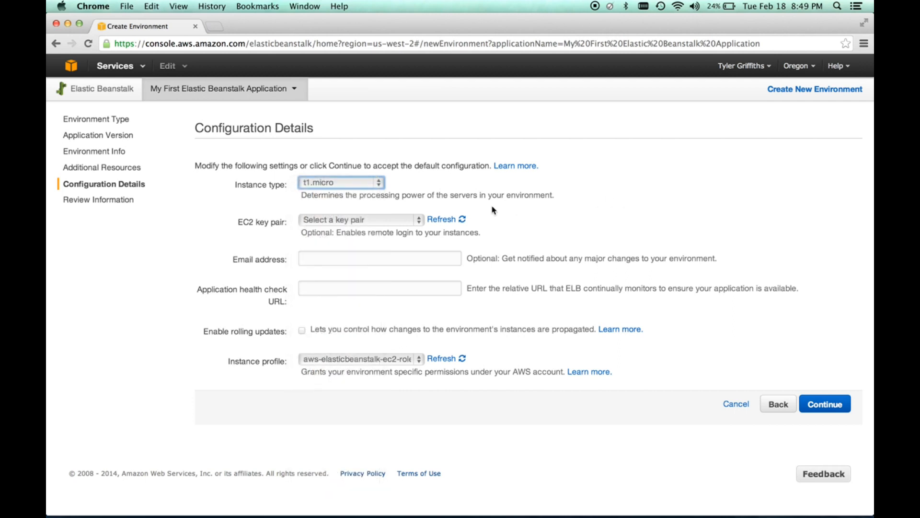
mouse_move(493, 334)
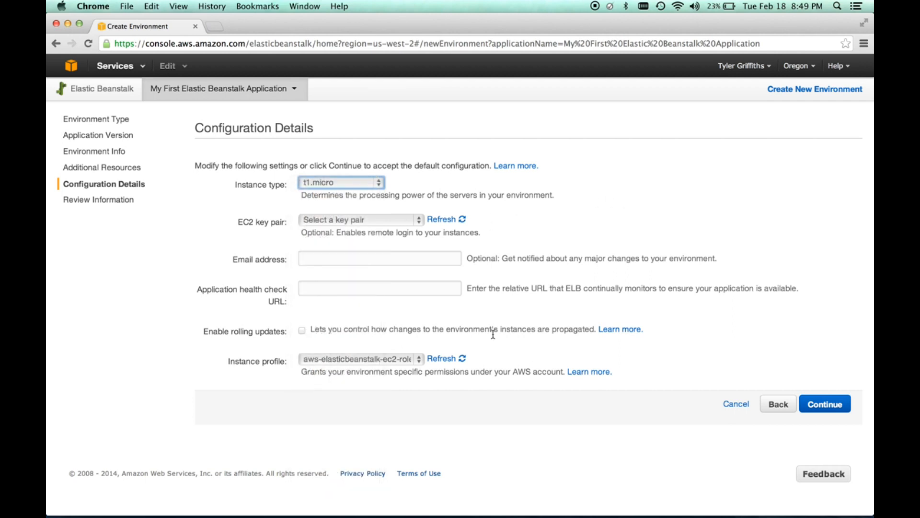
mouse_move(613, 421)
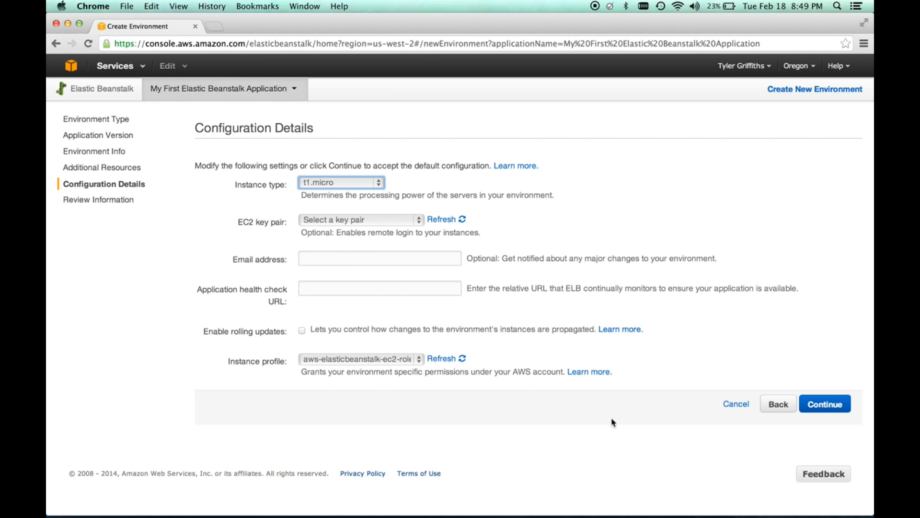
Accept the default configuration, review the summary, and create testjavaee7environment.
left_click(824, 404)
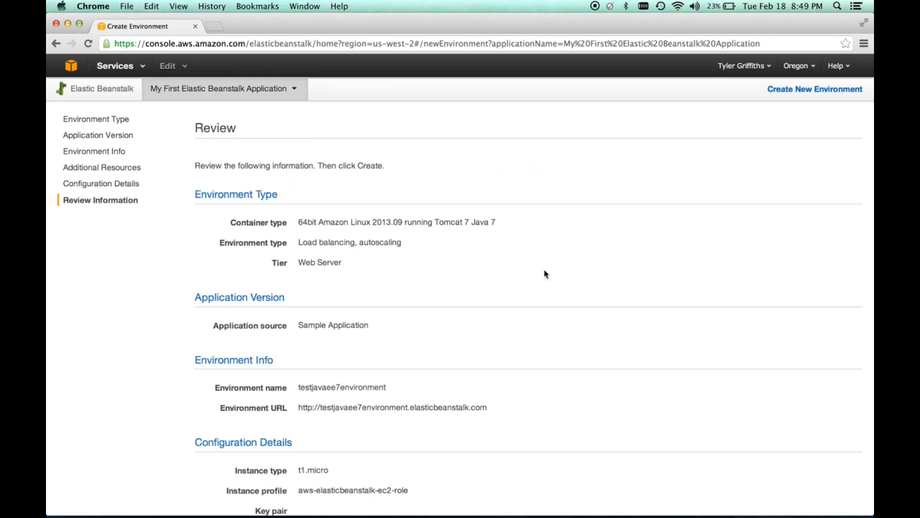
scroll("down", 3)
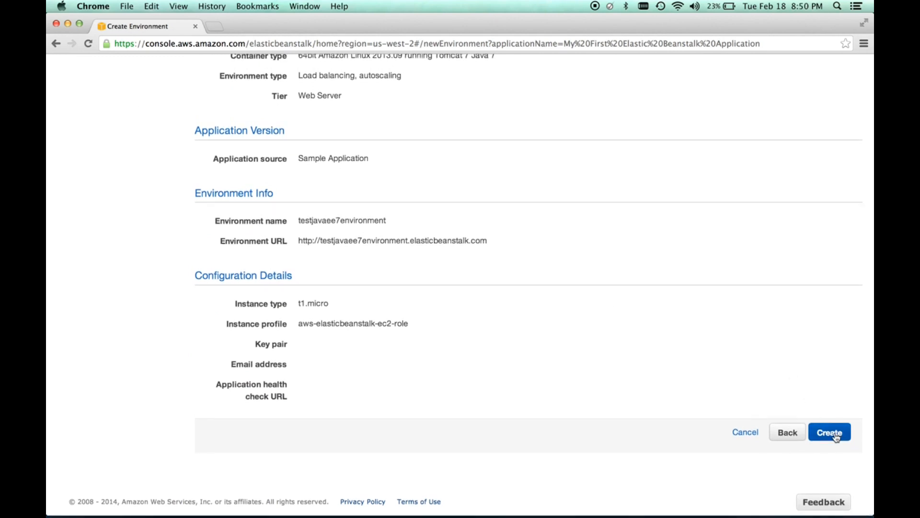
left_click(828, 432)
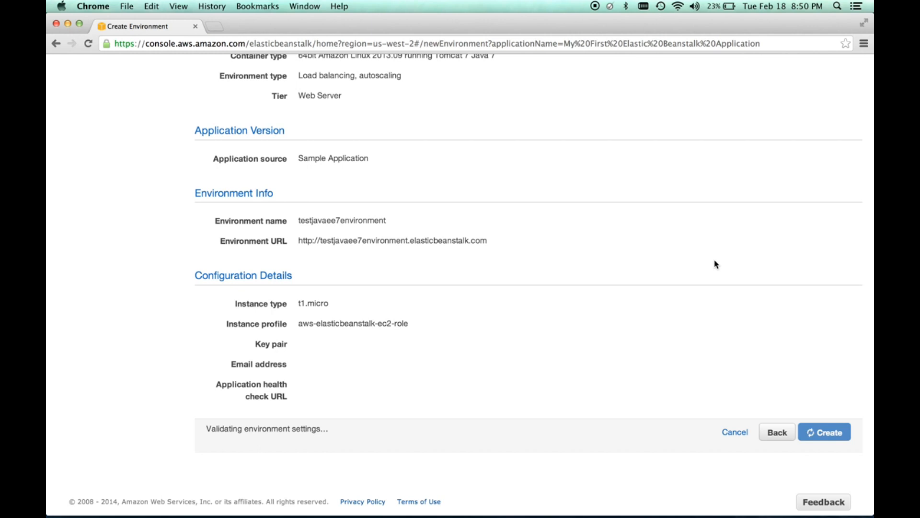
left_click(825, 431)
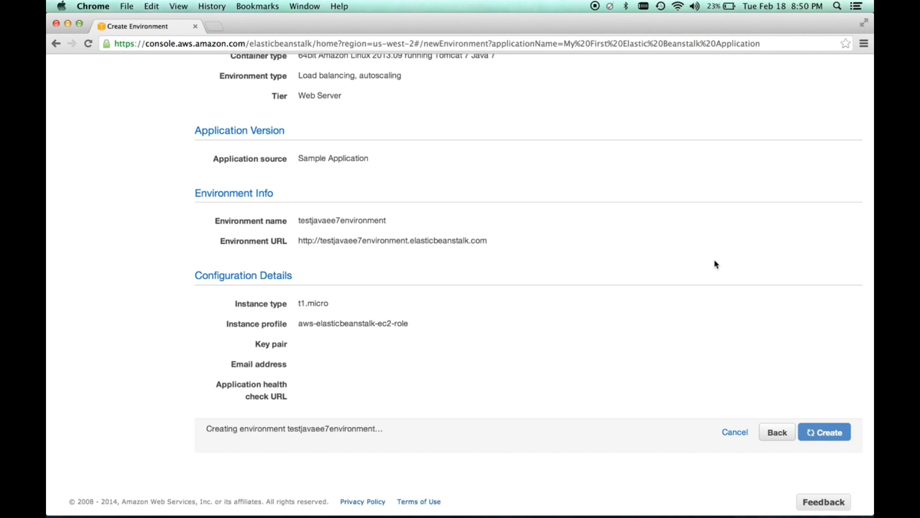
Load the testjavaee7environment dashboard showing Launching health for the Sample Application.
left_click(823, 432)
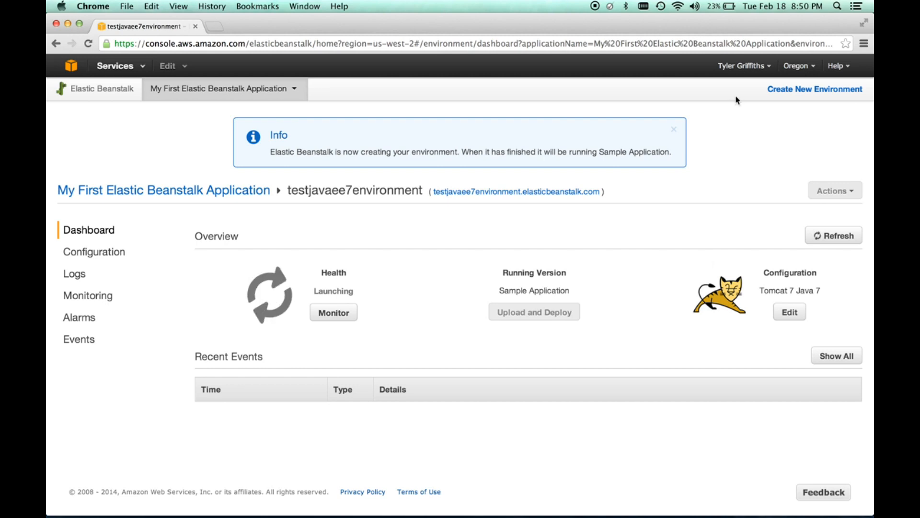
mouse_move(605, 77)
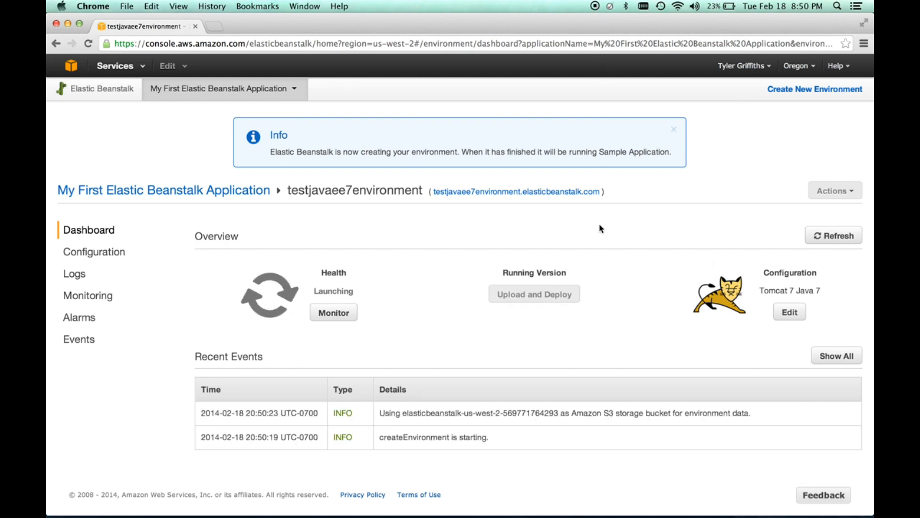
mouse_move(375, 275)
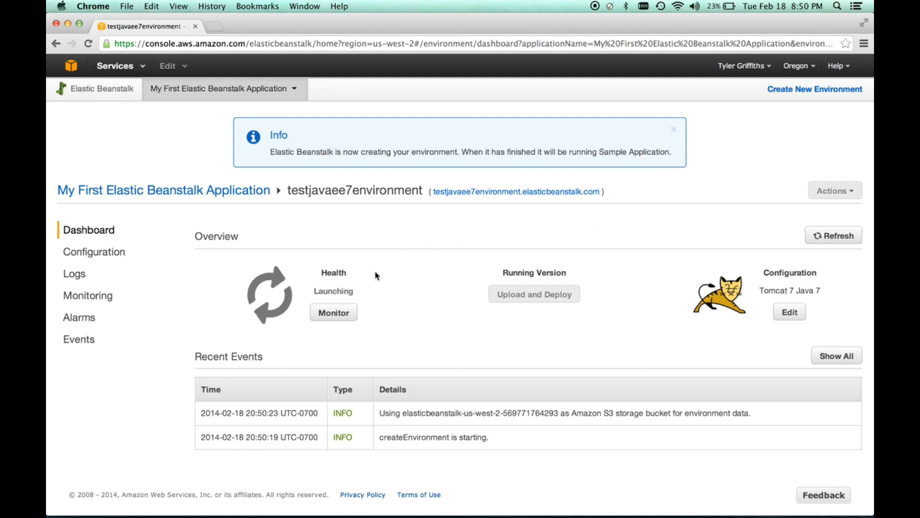